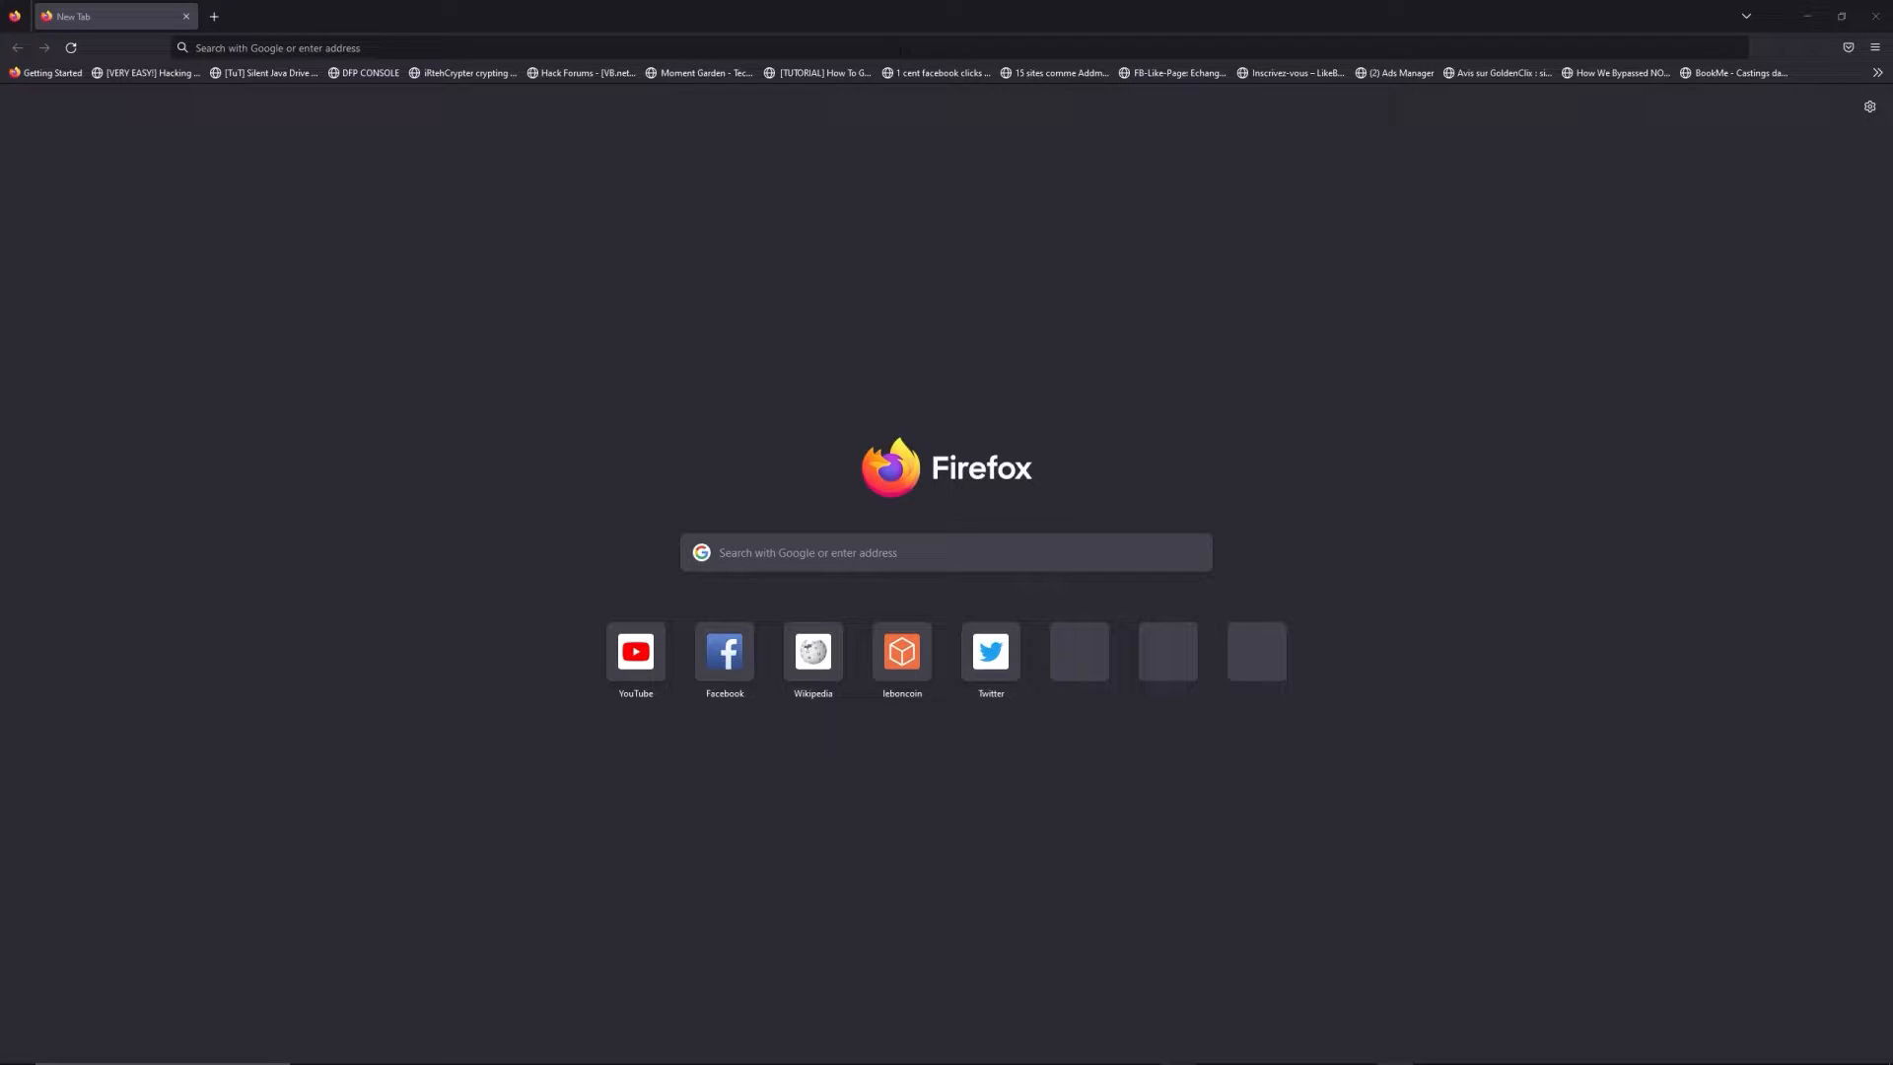
Step: Enter freewebtools.com/192.168 in the Firefox address bar
text(freewebtools.)
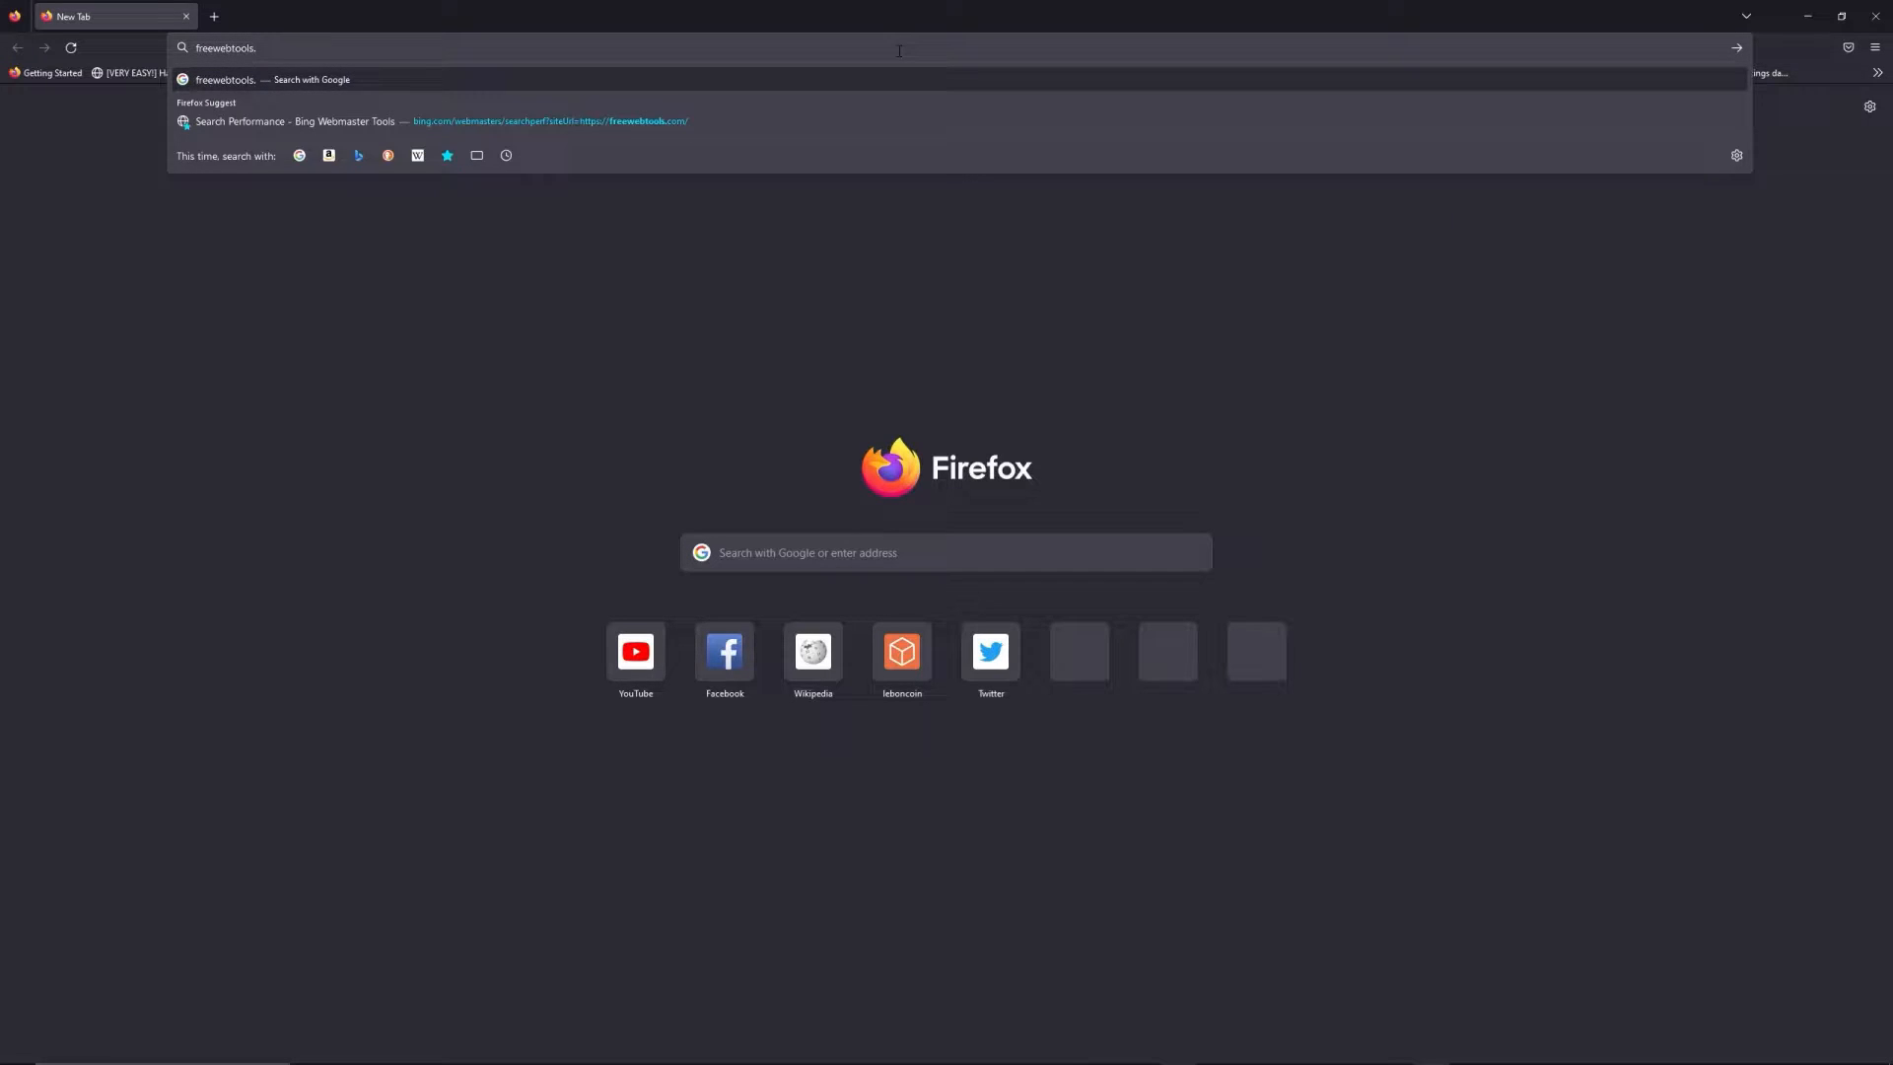
text(com)
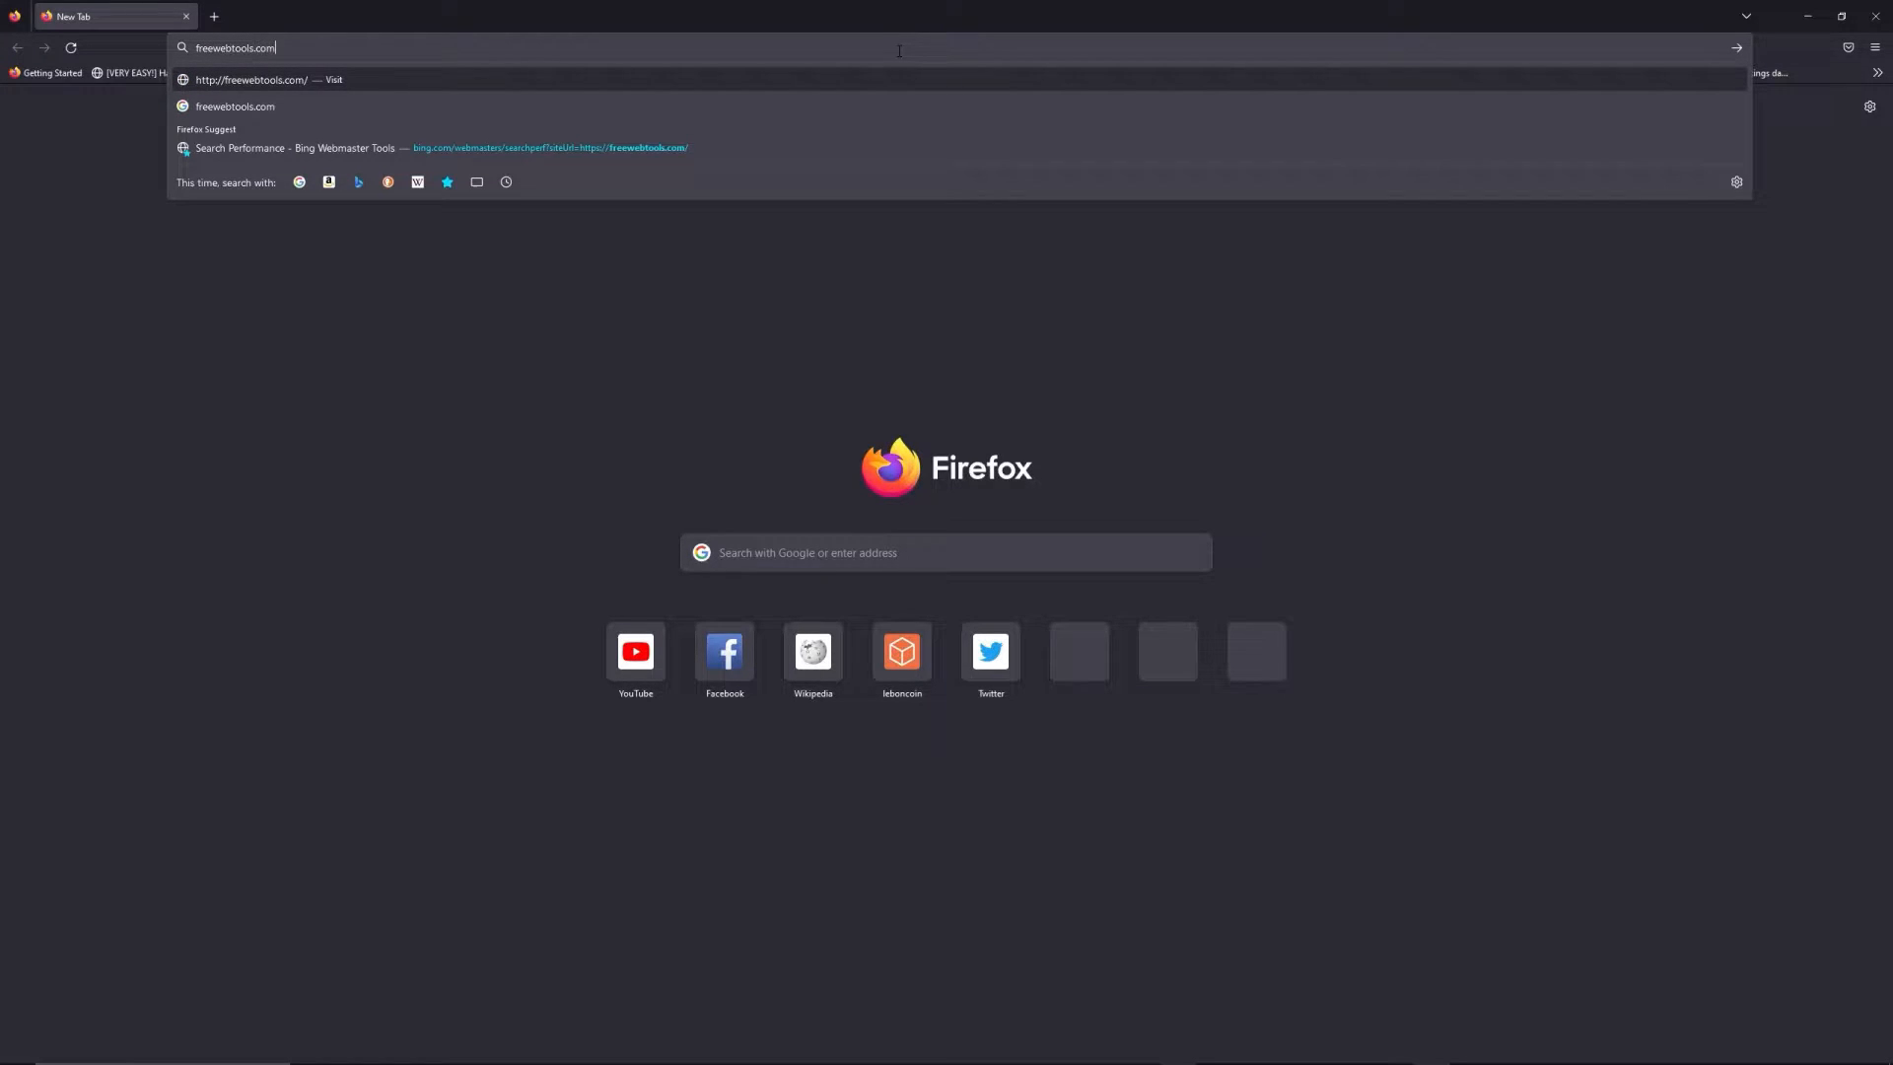
text(/192.)
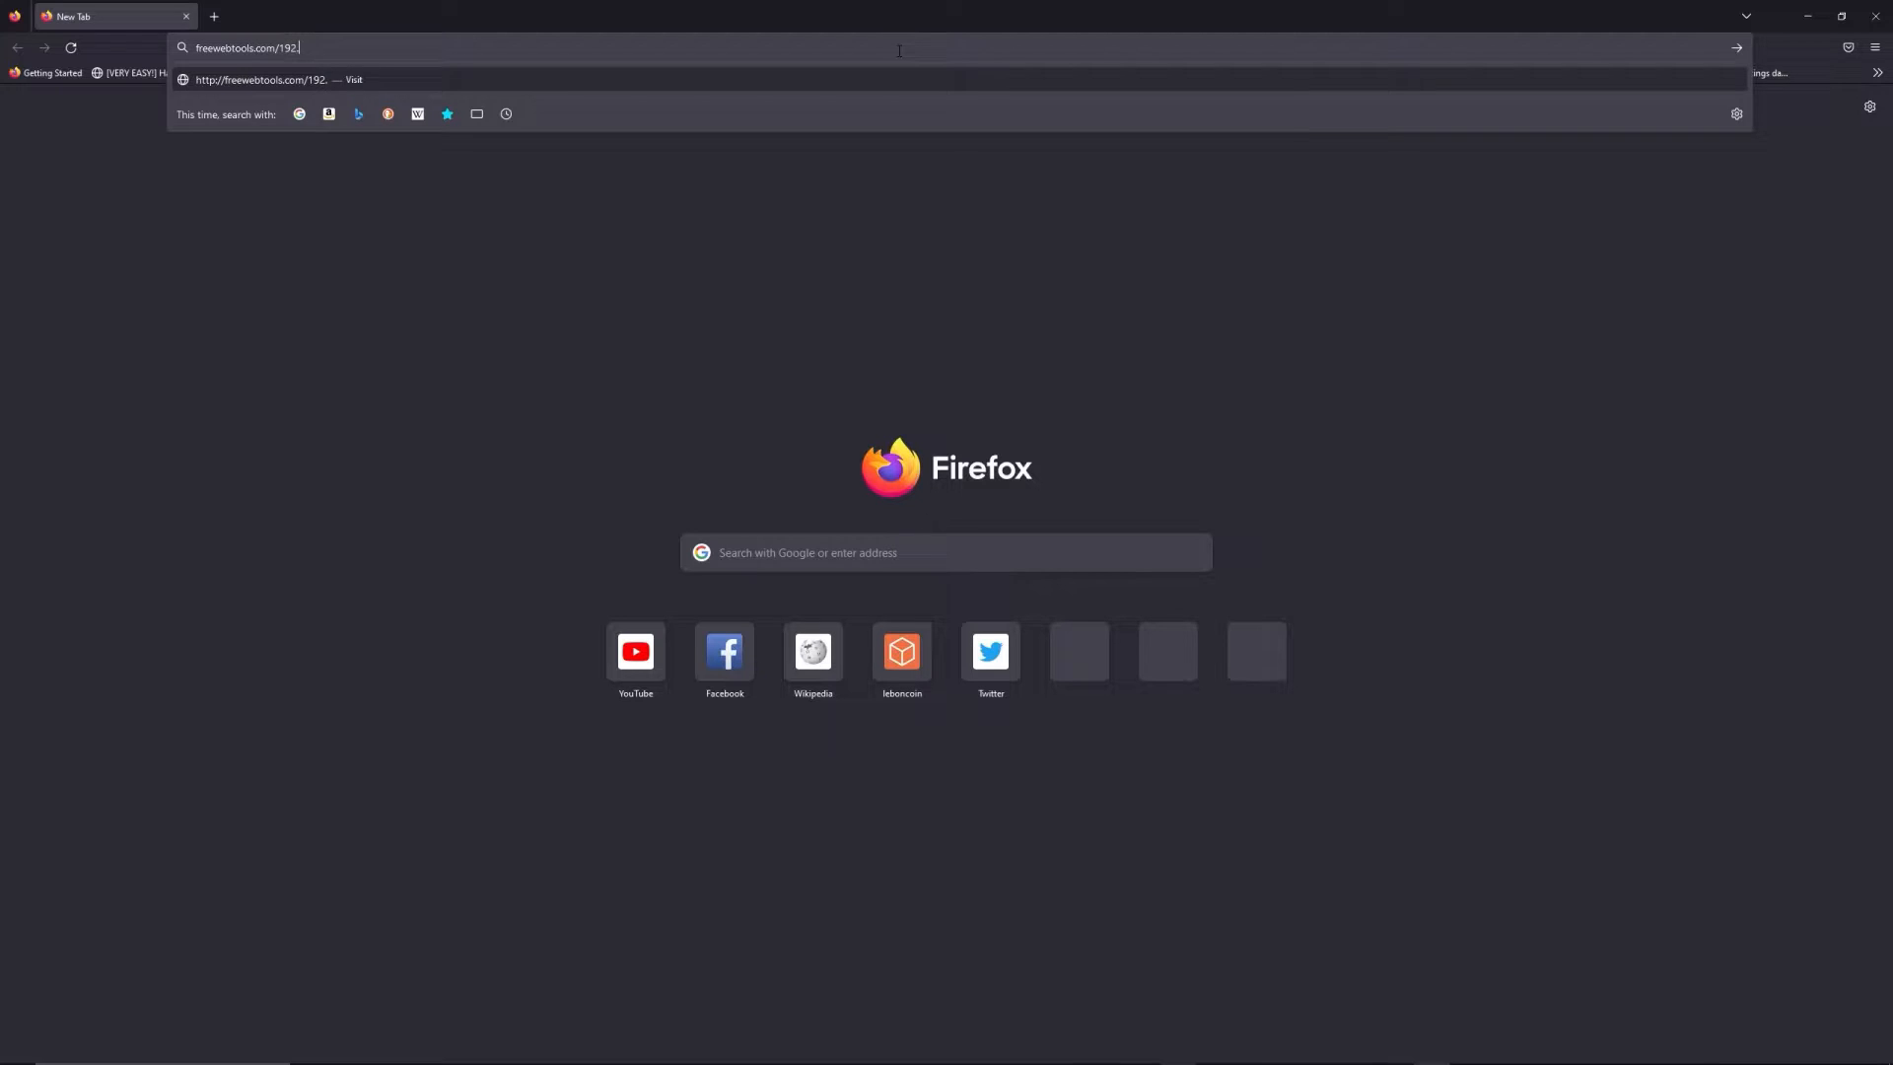
text(168)
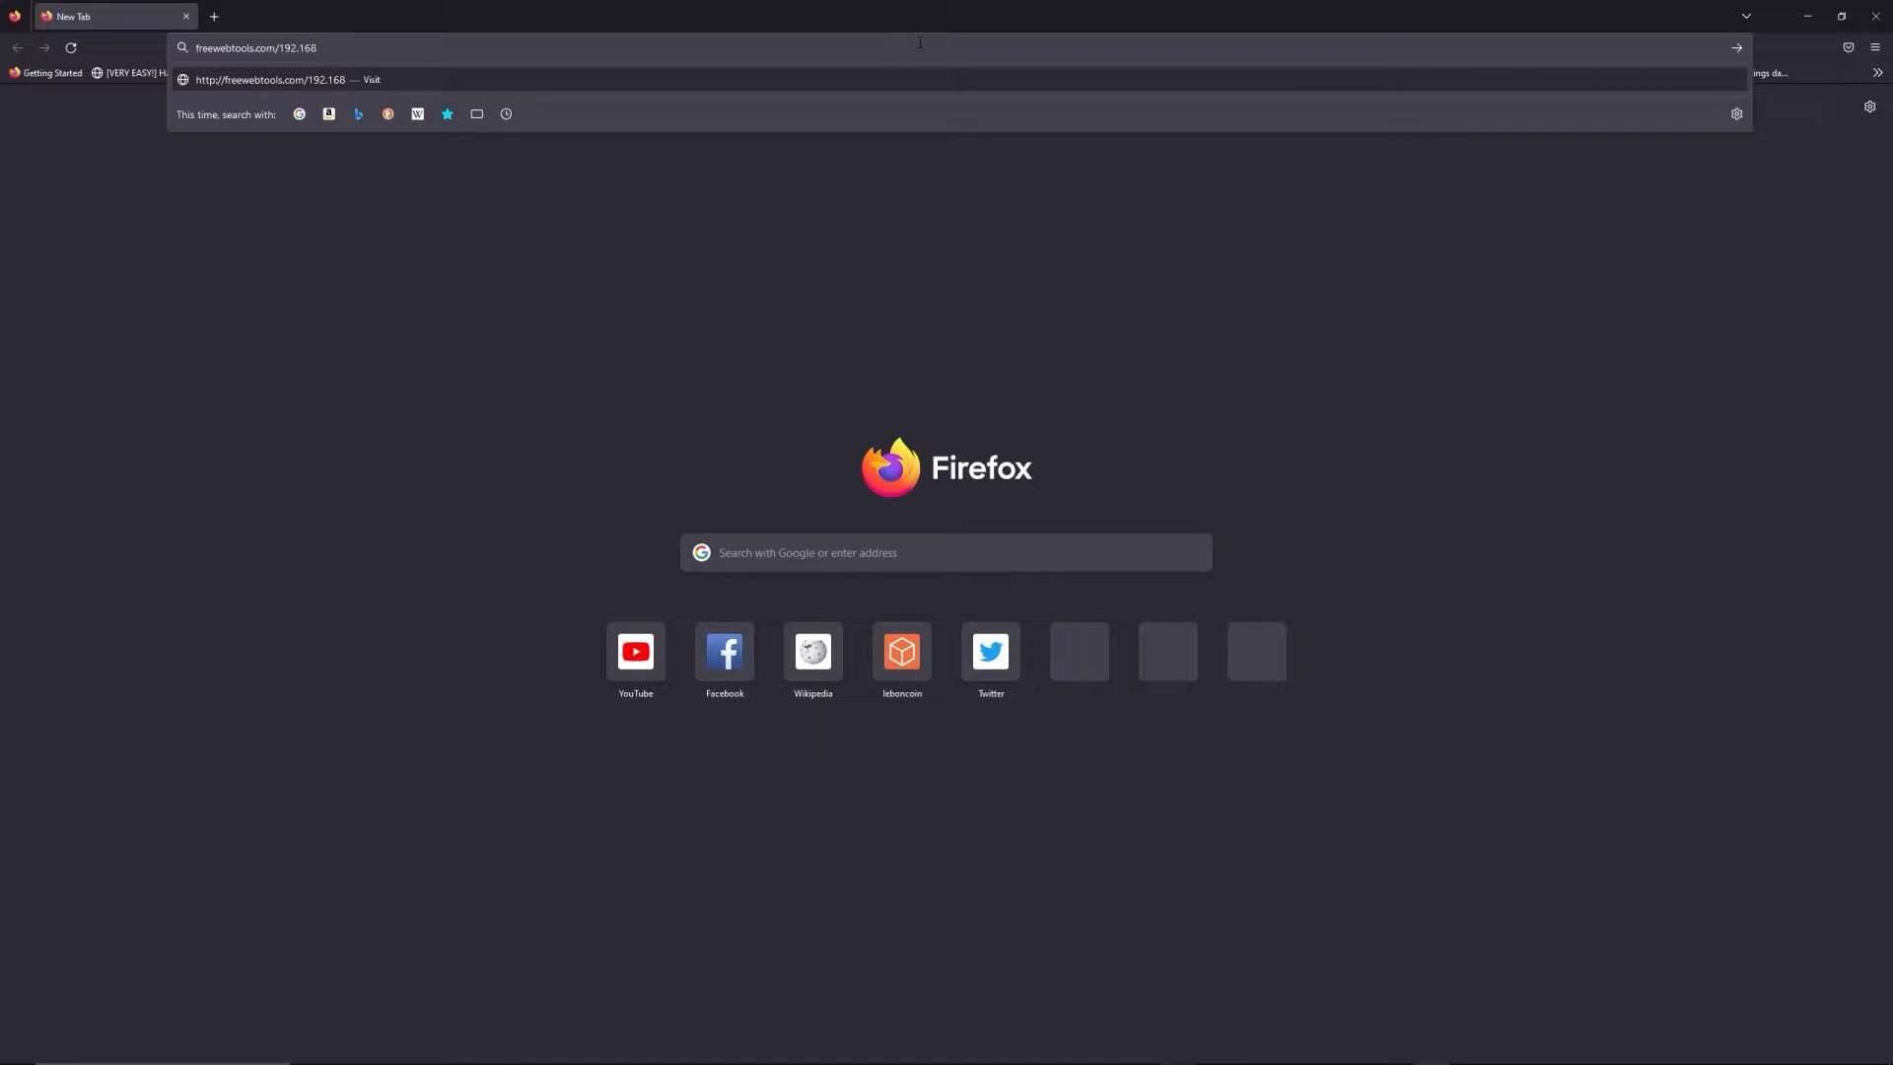
mouse_move(1193, 8)
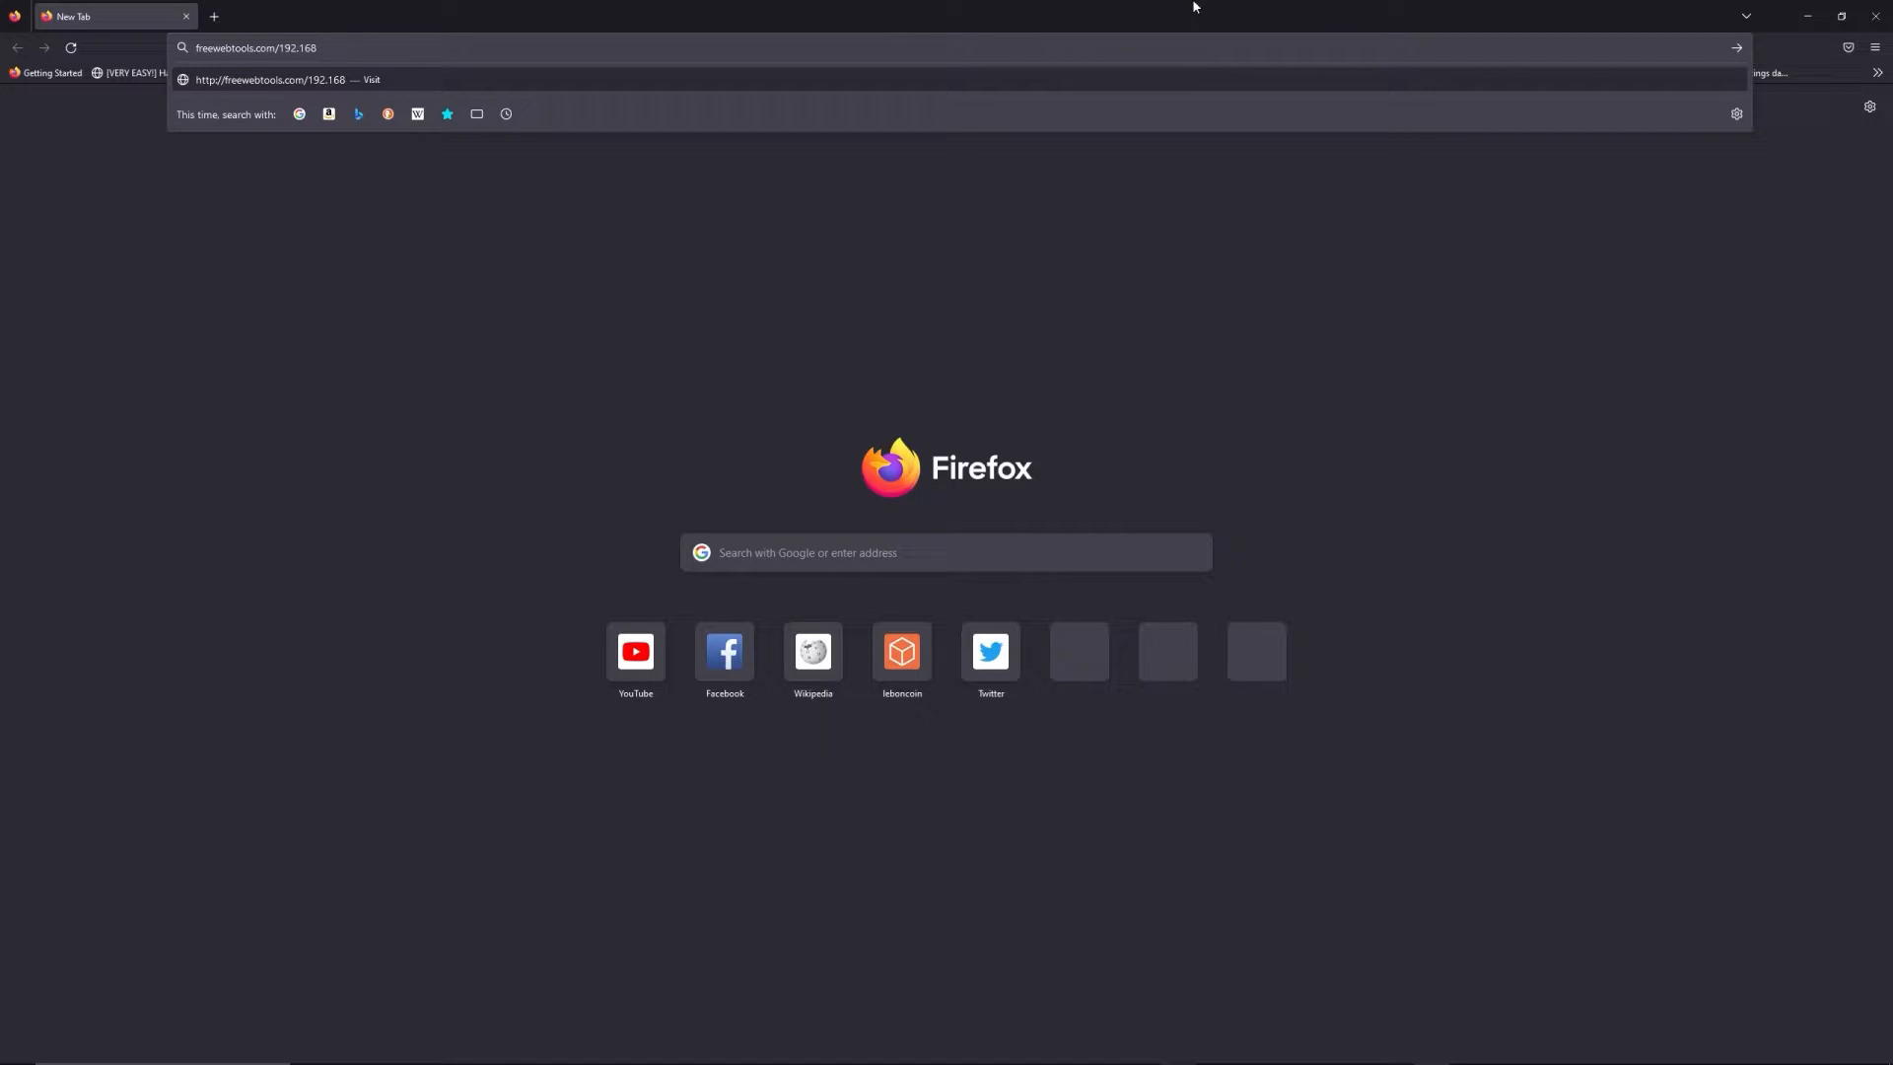
mouse_move(1228, 38)
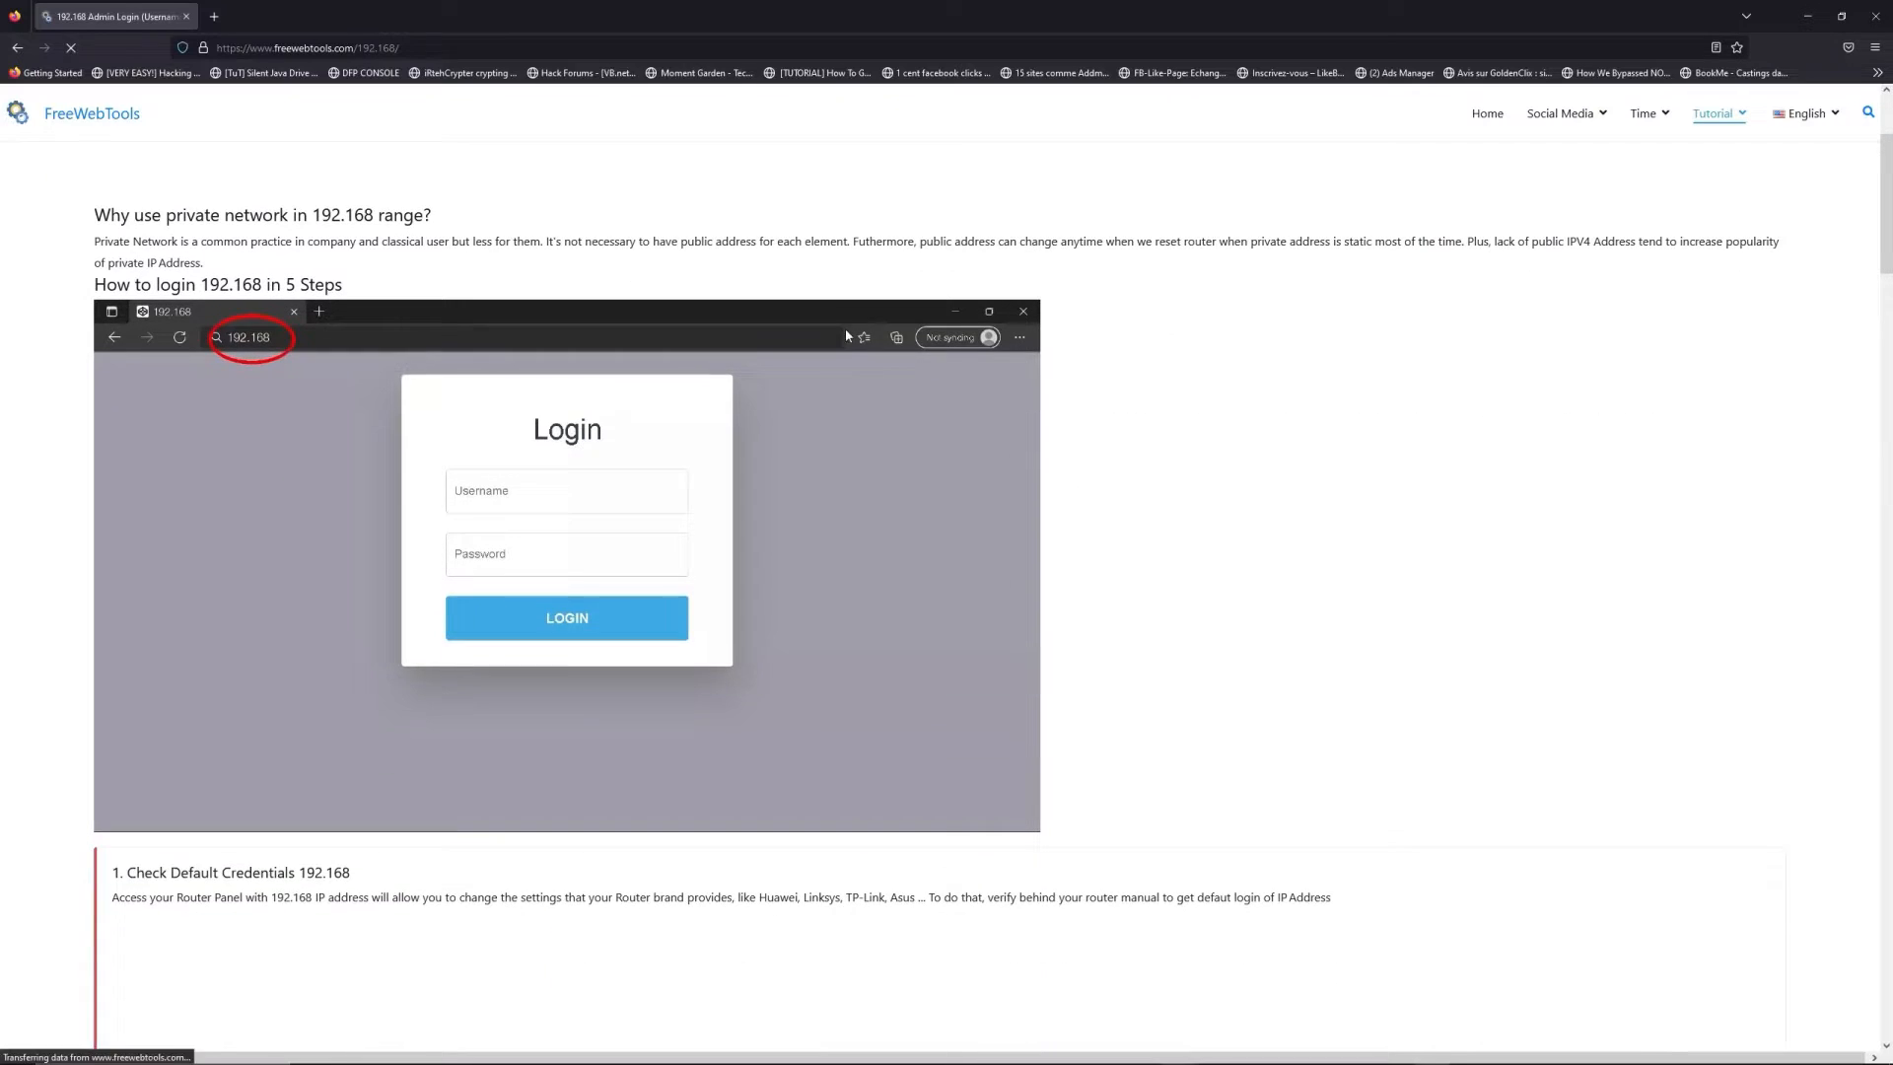
Step: Scroll the 192.168 guide down to the 'How to login 192.168 in 5 Steps' section
scroll(down, 3)
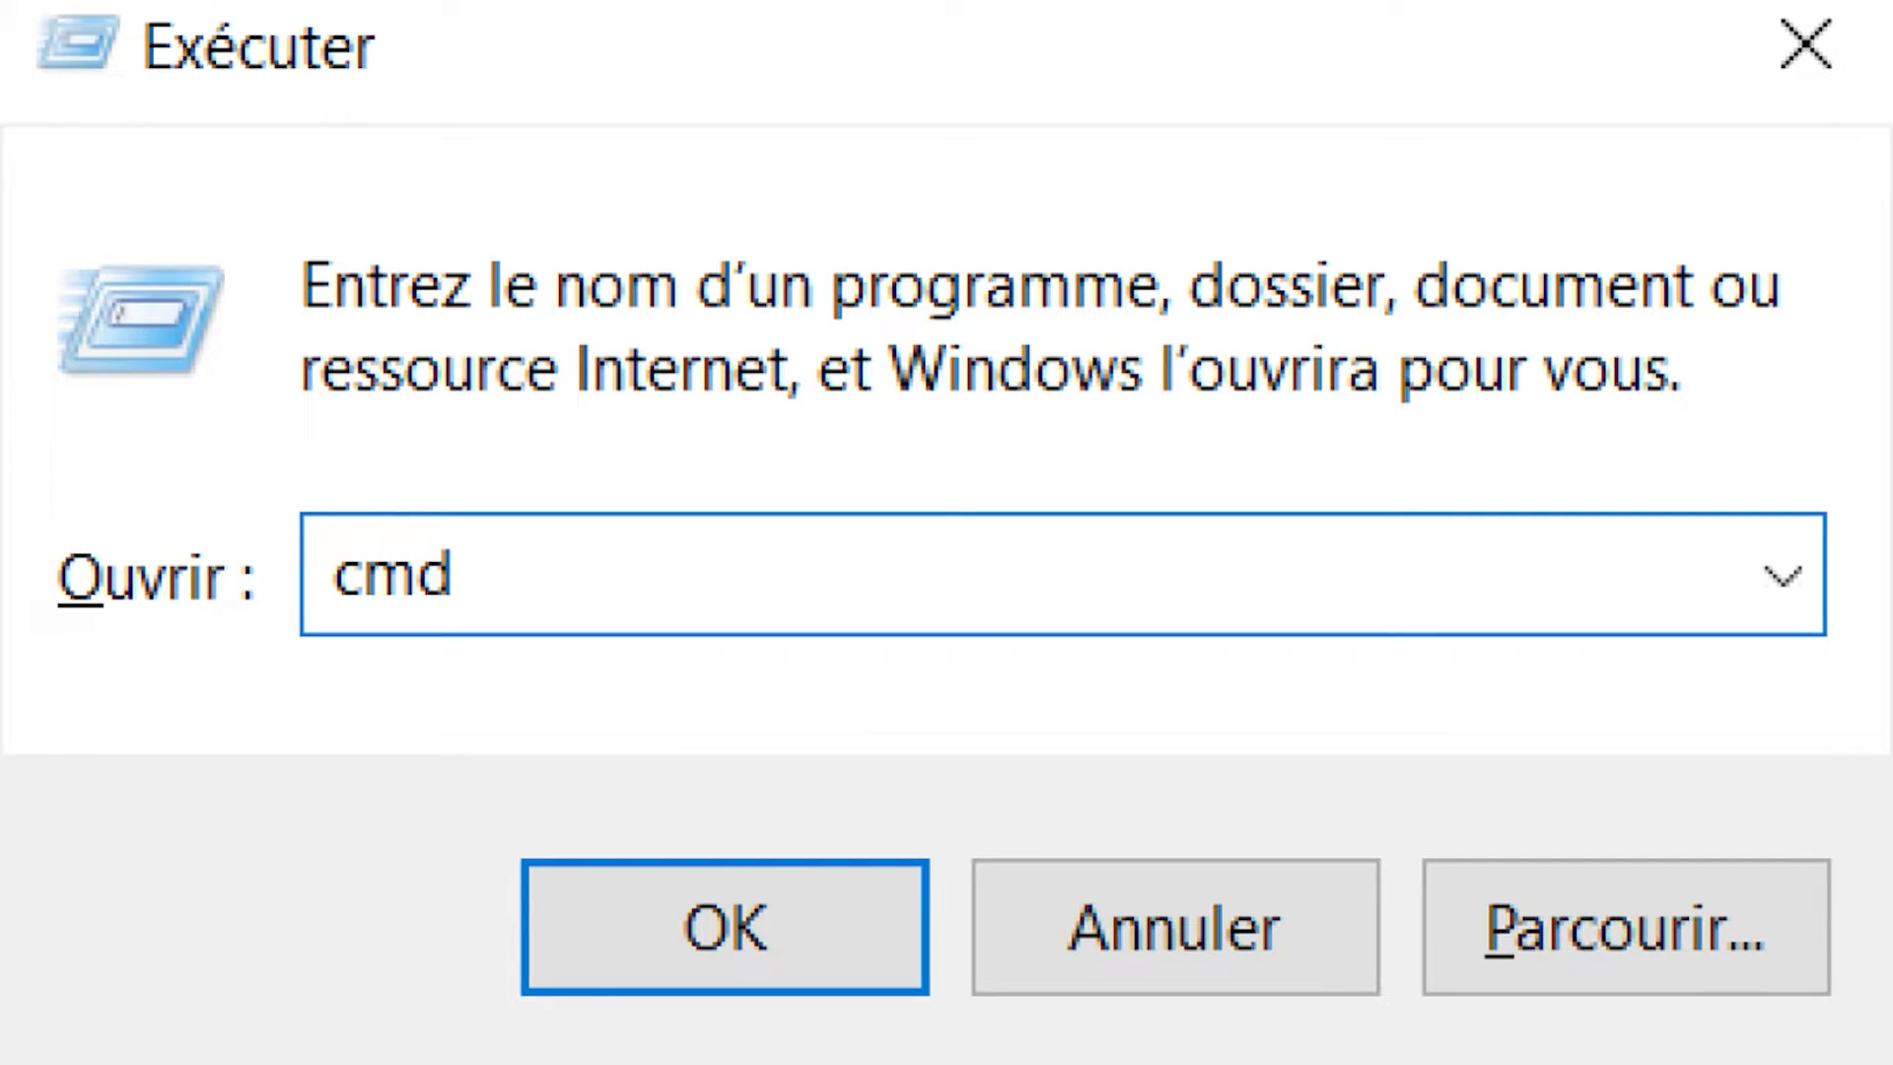
Step: Confirm cmd in the Run dialog so the command prompt launches
click(724, 927)
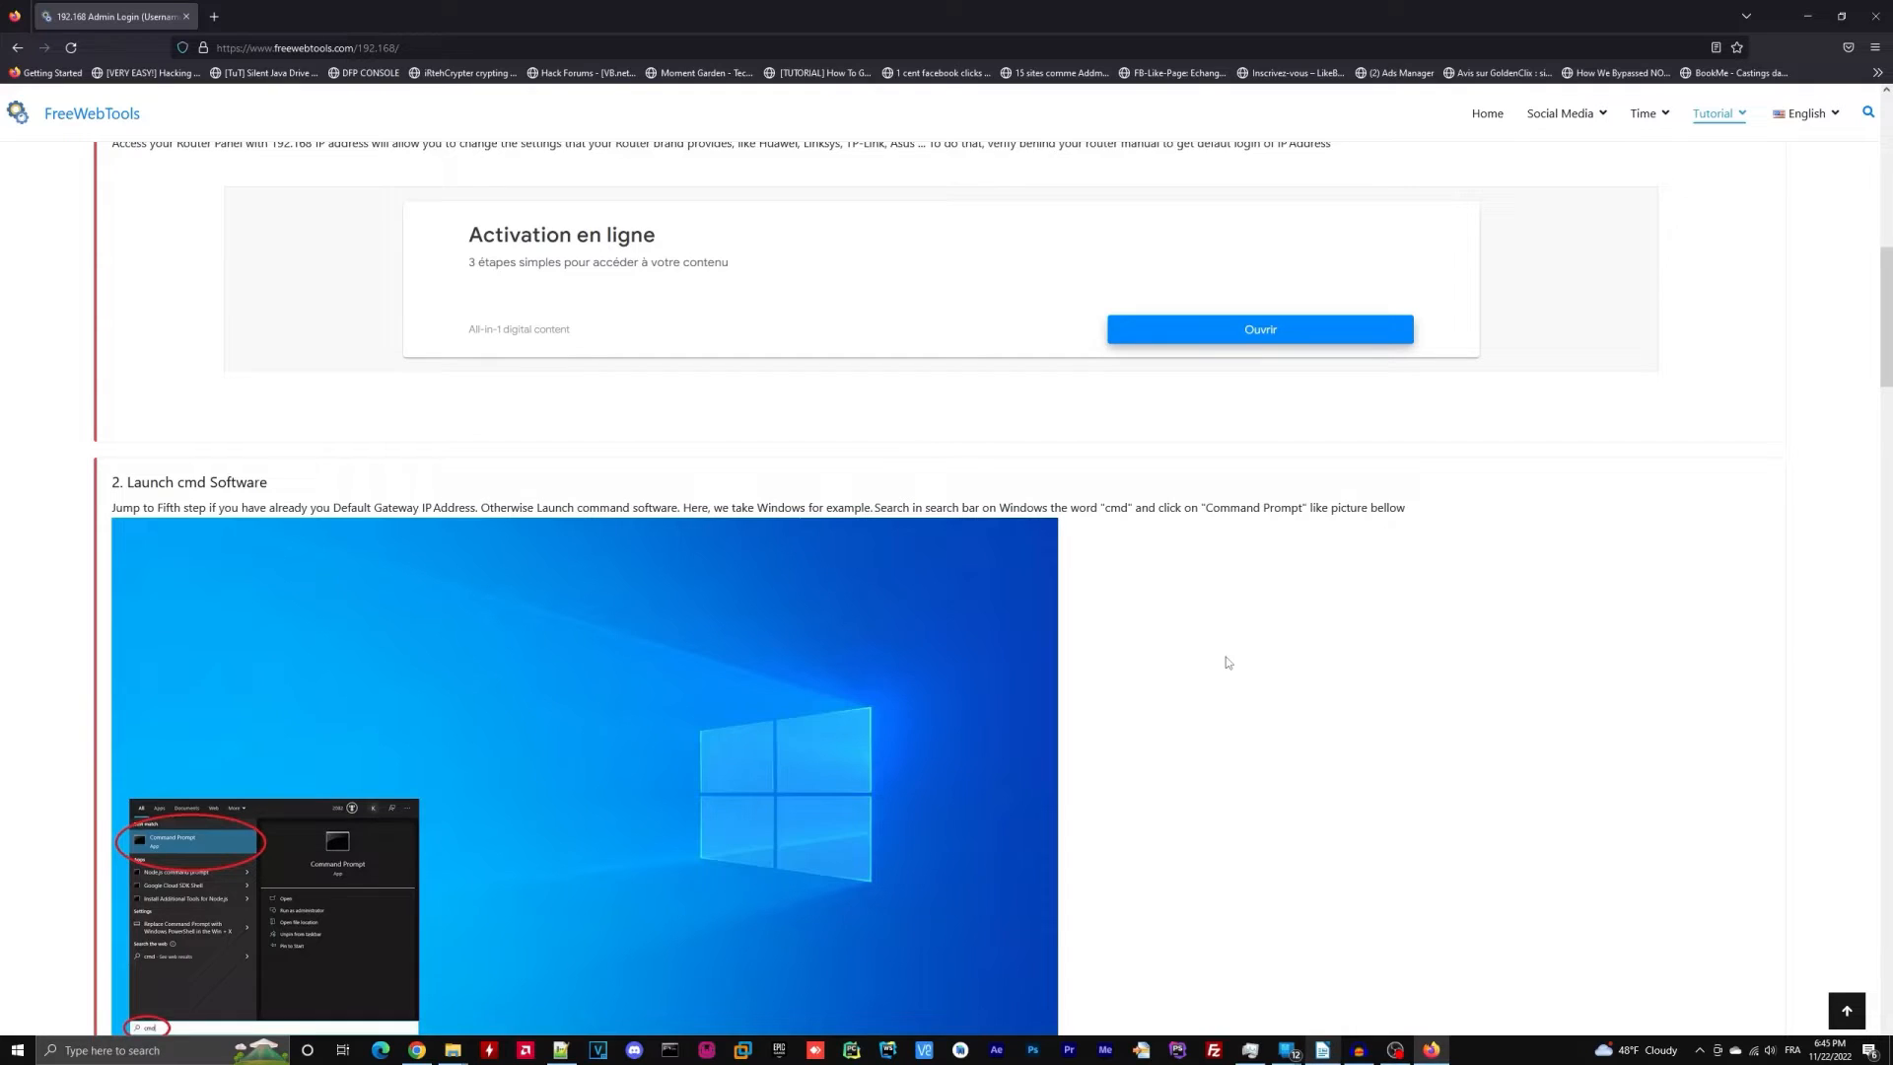
Step: Filter the router list by 192.168.1.1 and go to its default credentials page
scroll(down, 3)
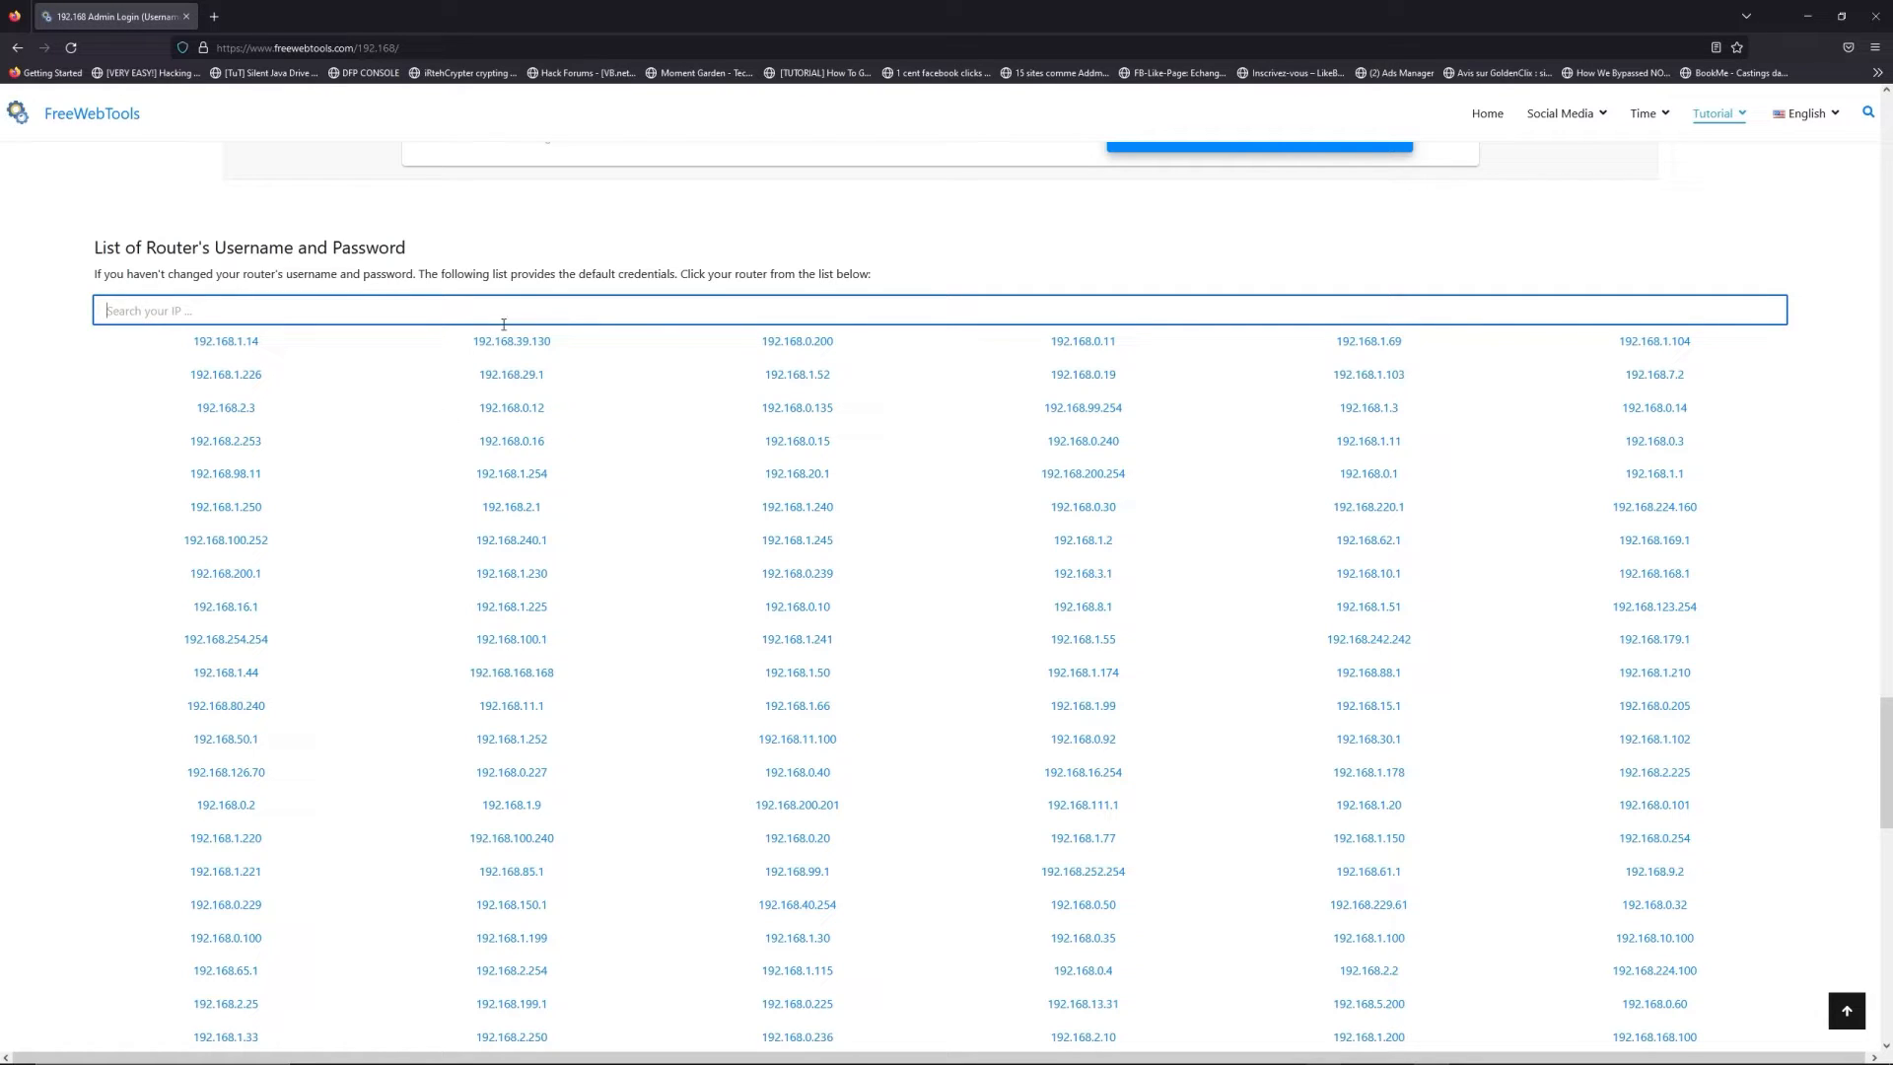
text(192)
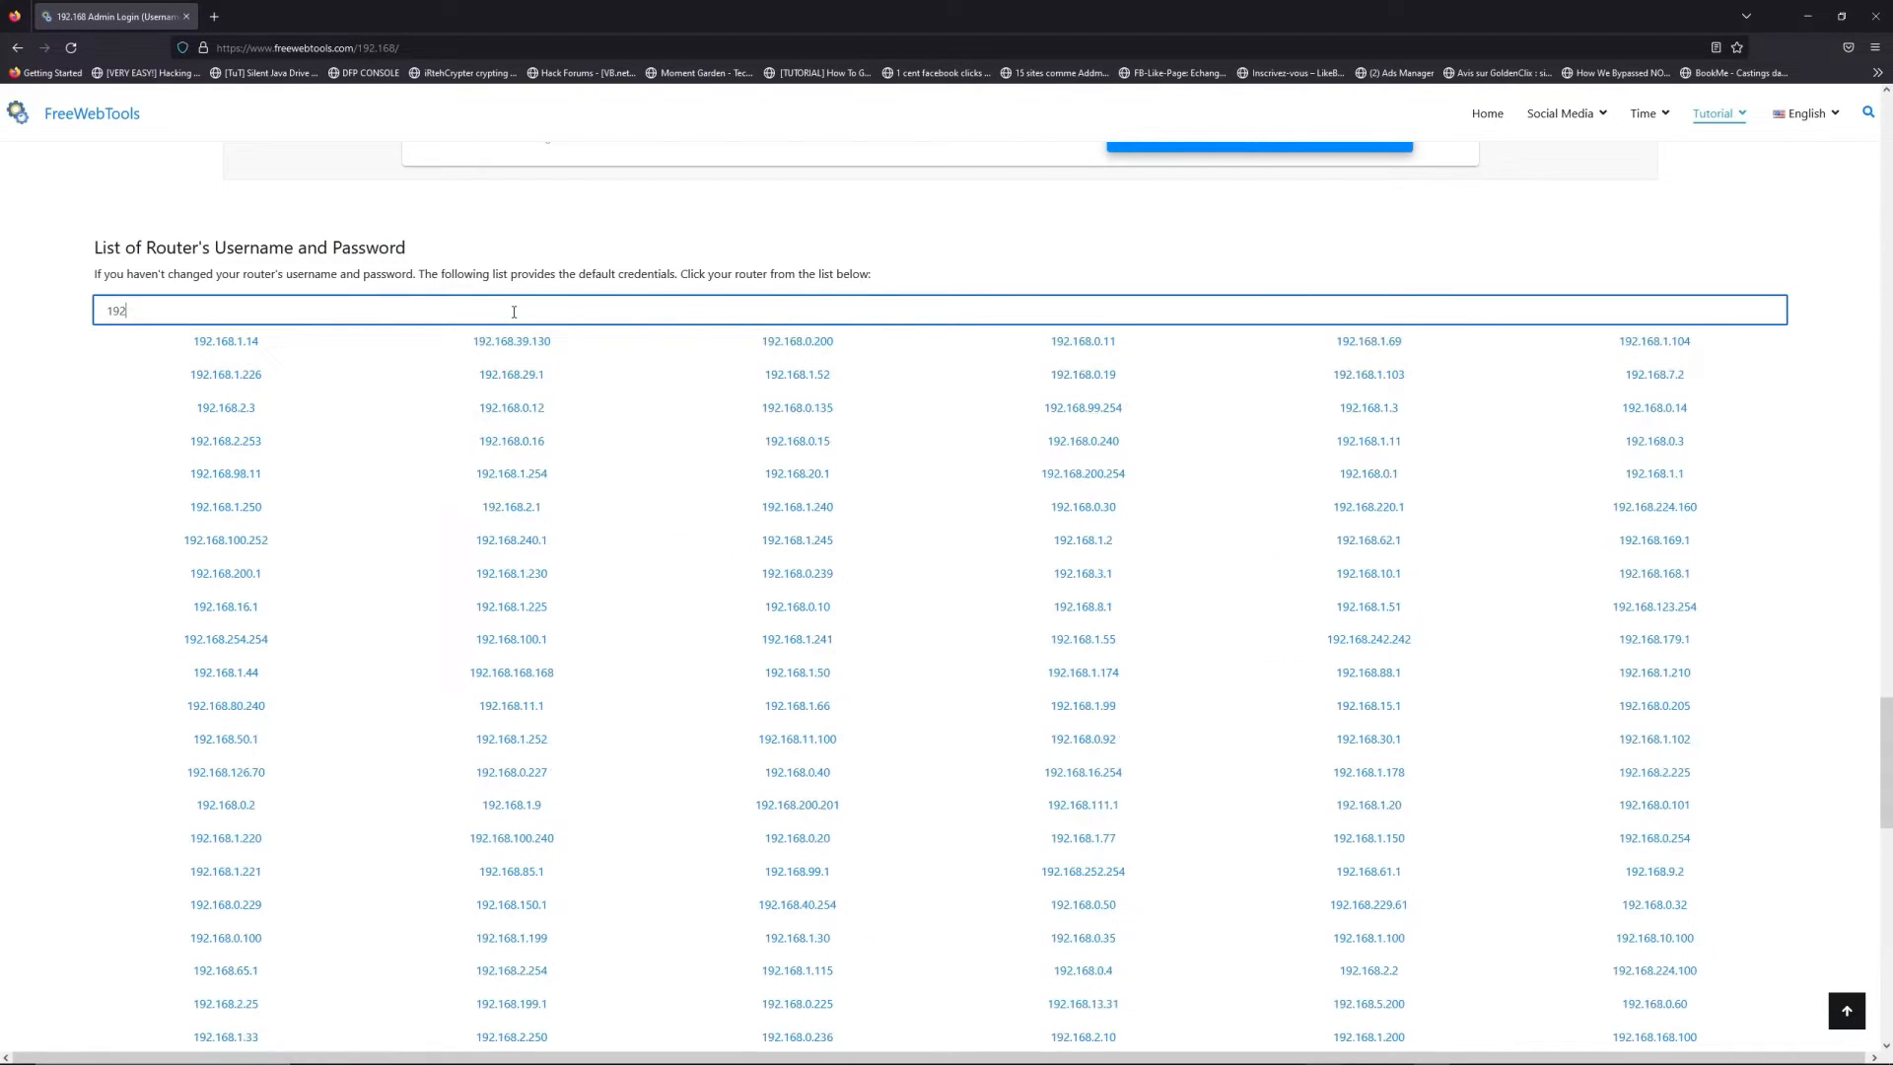
text(.168.1.1)
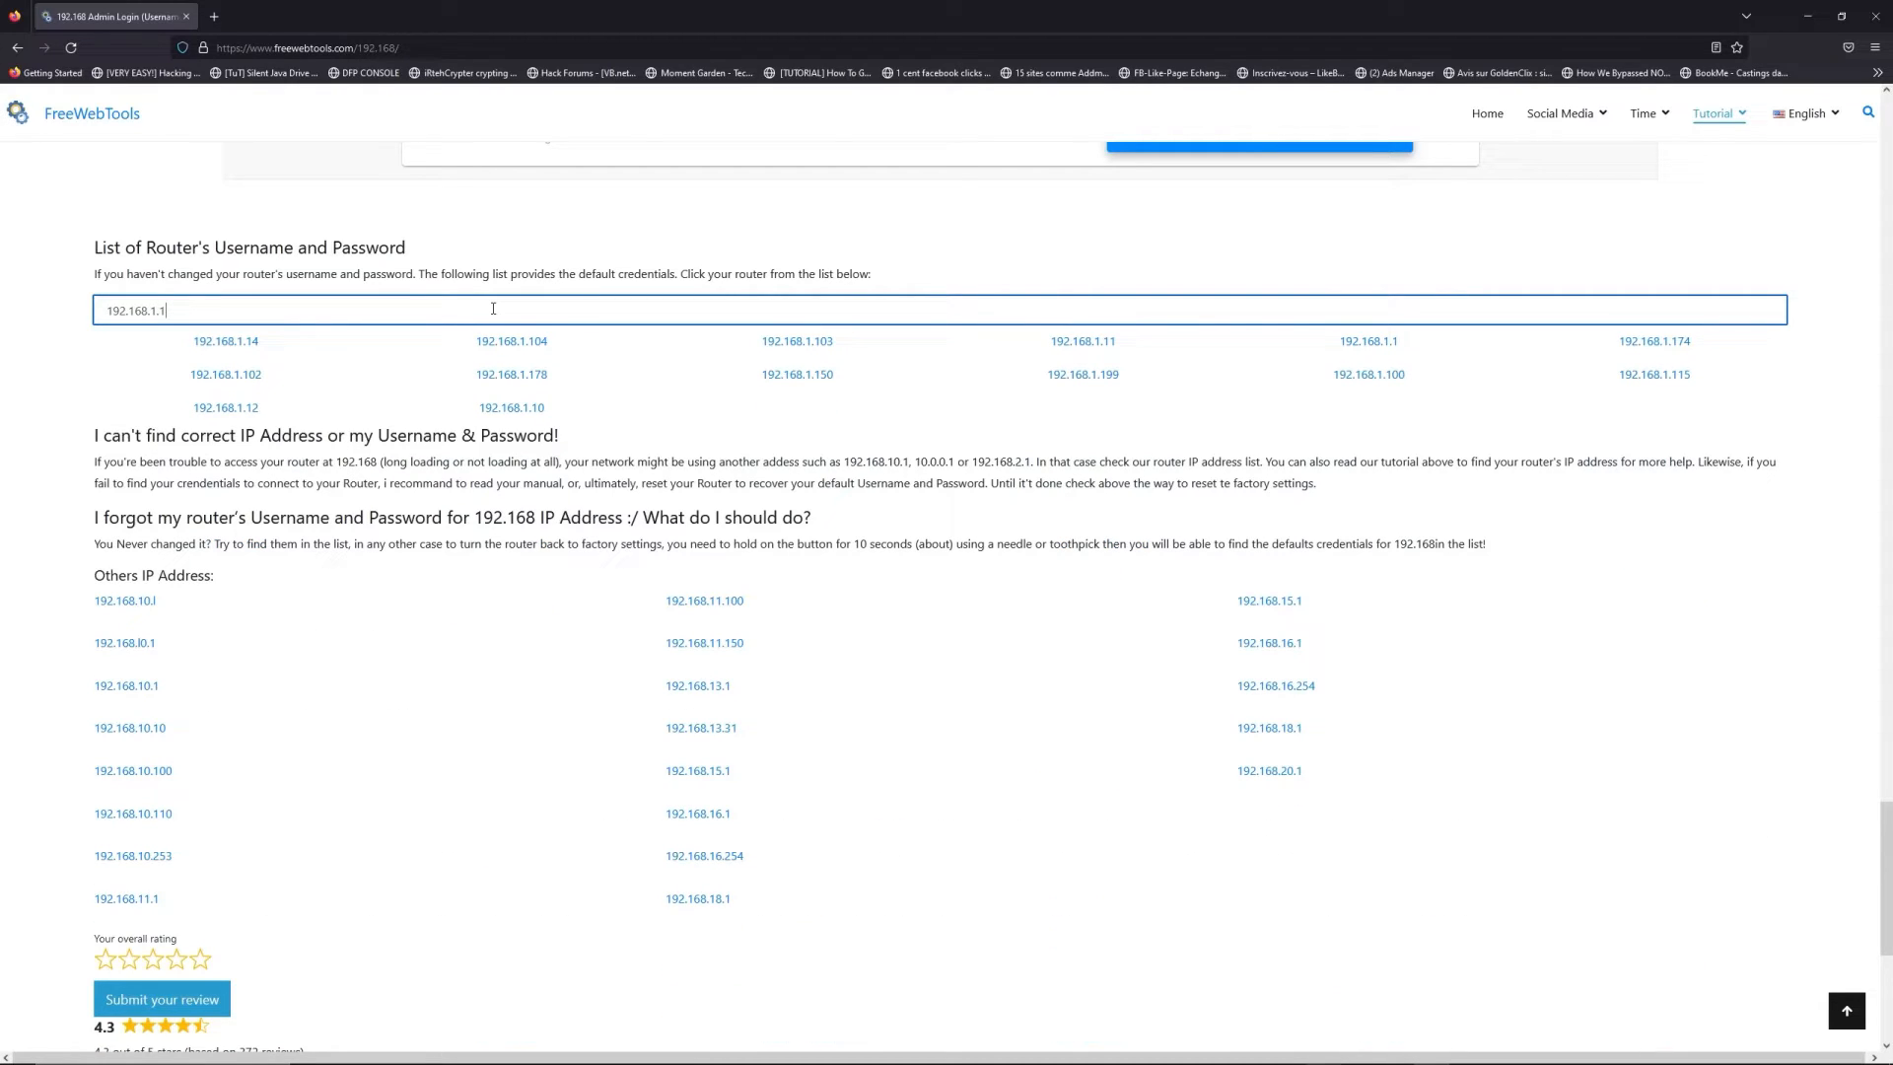
mouse_move(1493, 347)
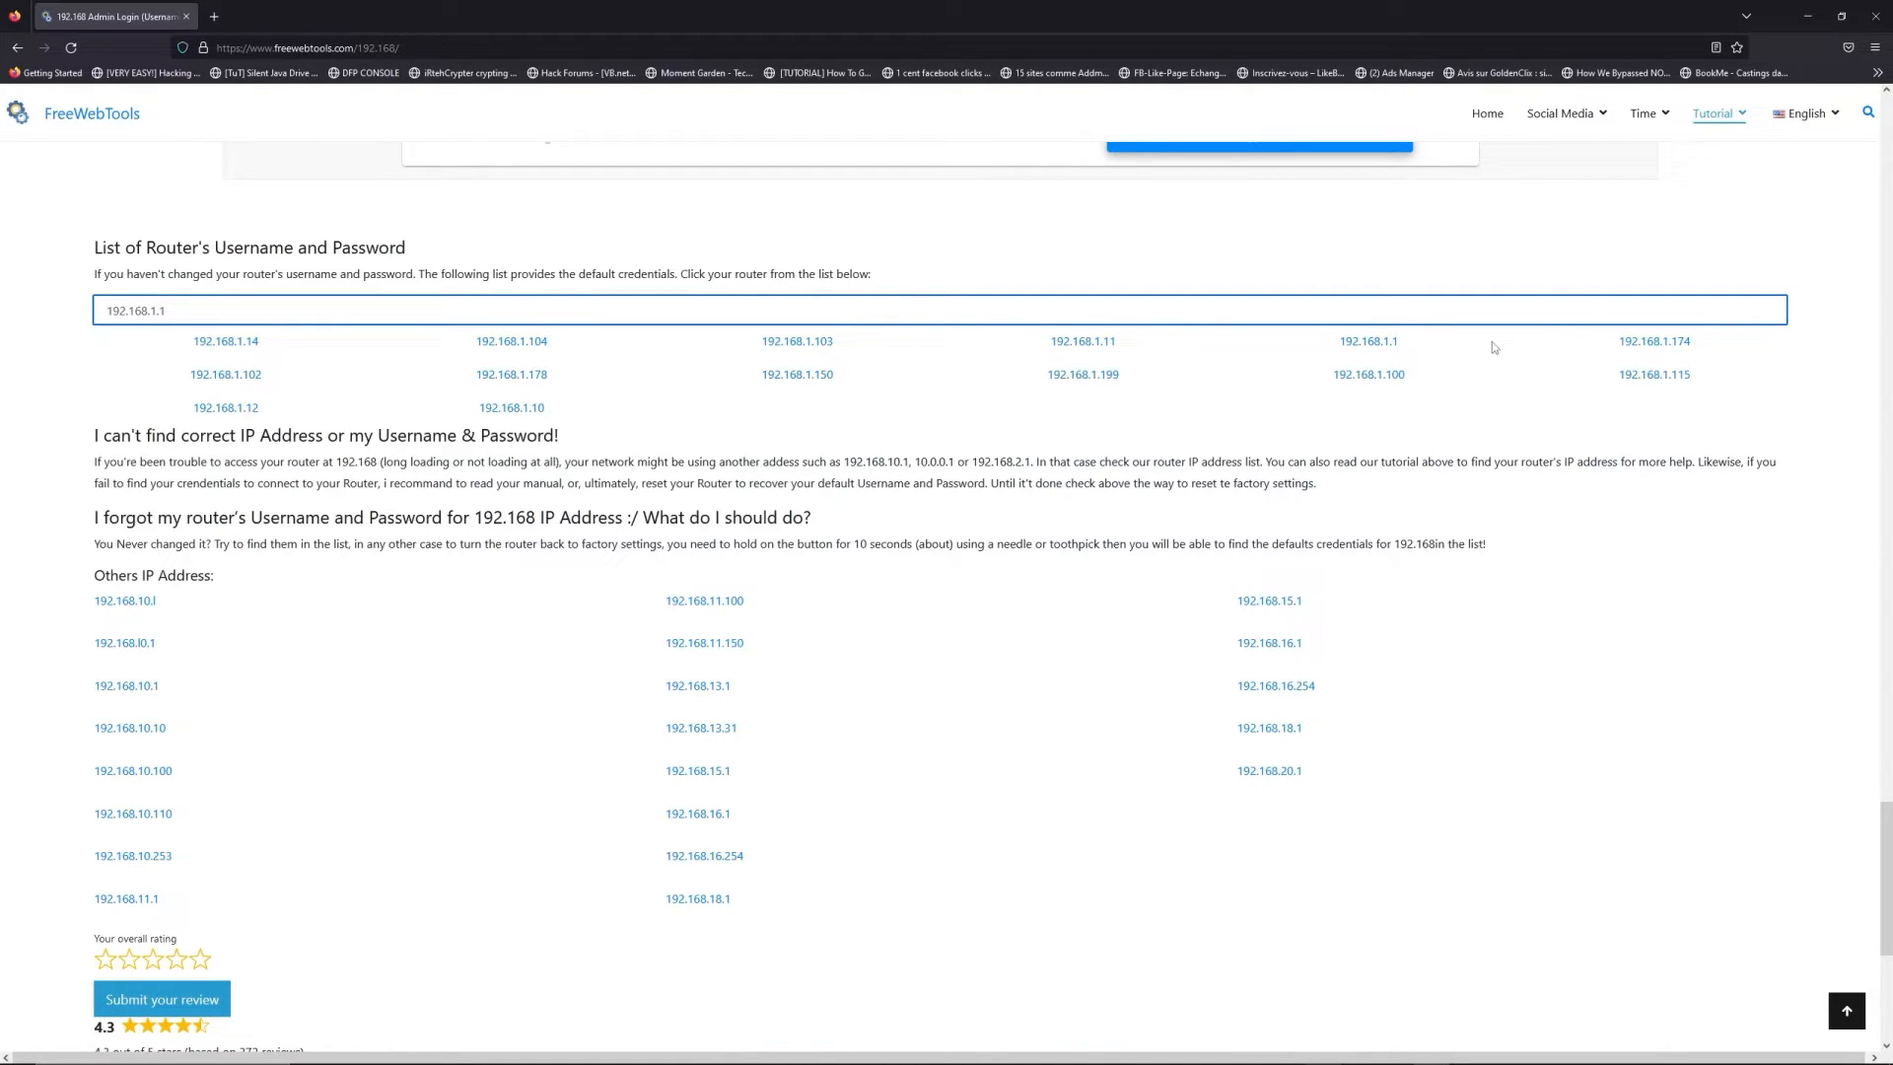
click(1368, 341)
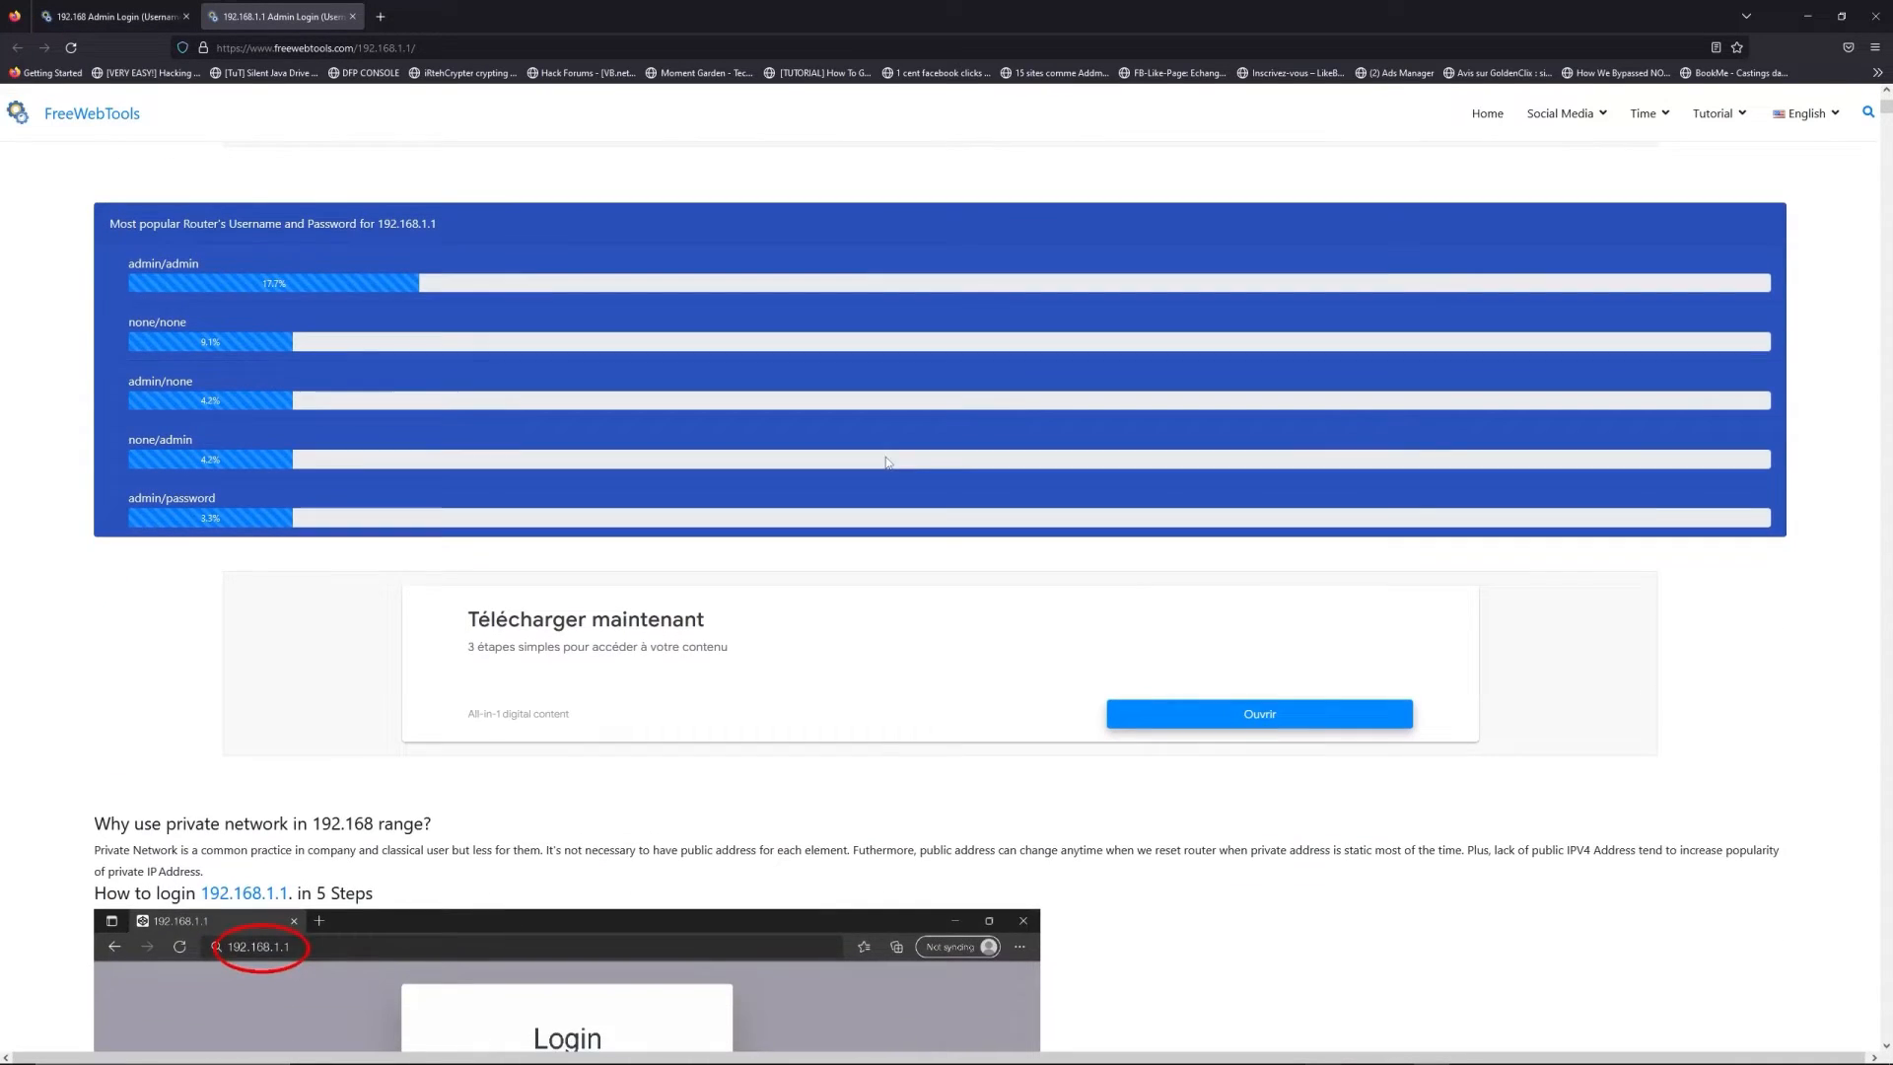
Step: Review the 192.168.1.1 credentials table and launch the router login page via LOGIN
scroll(down, 3)
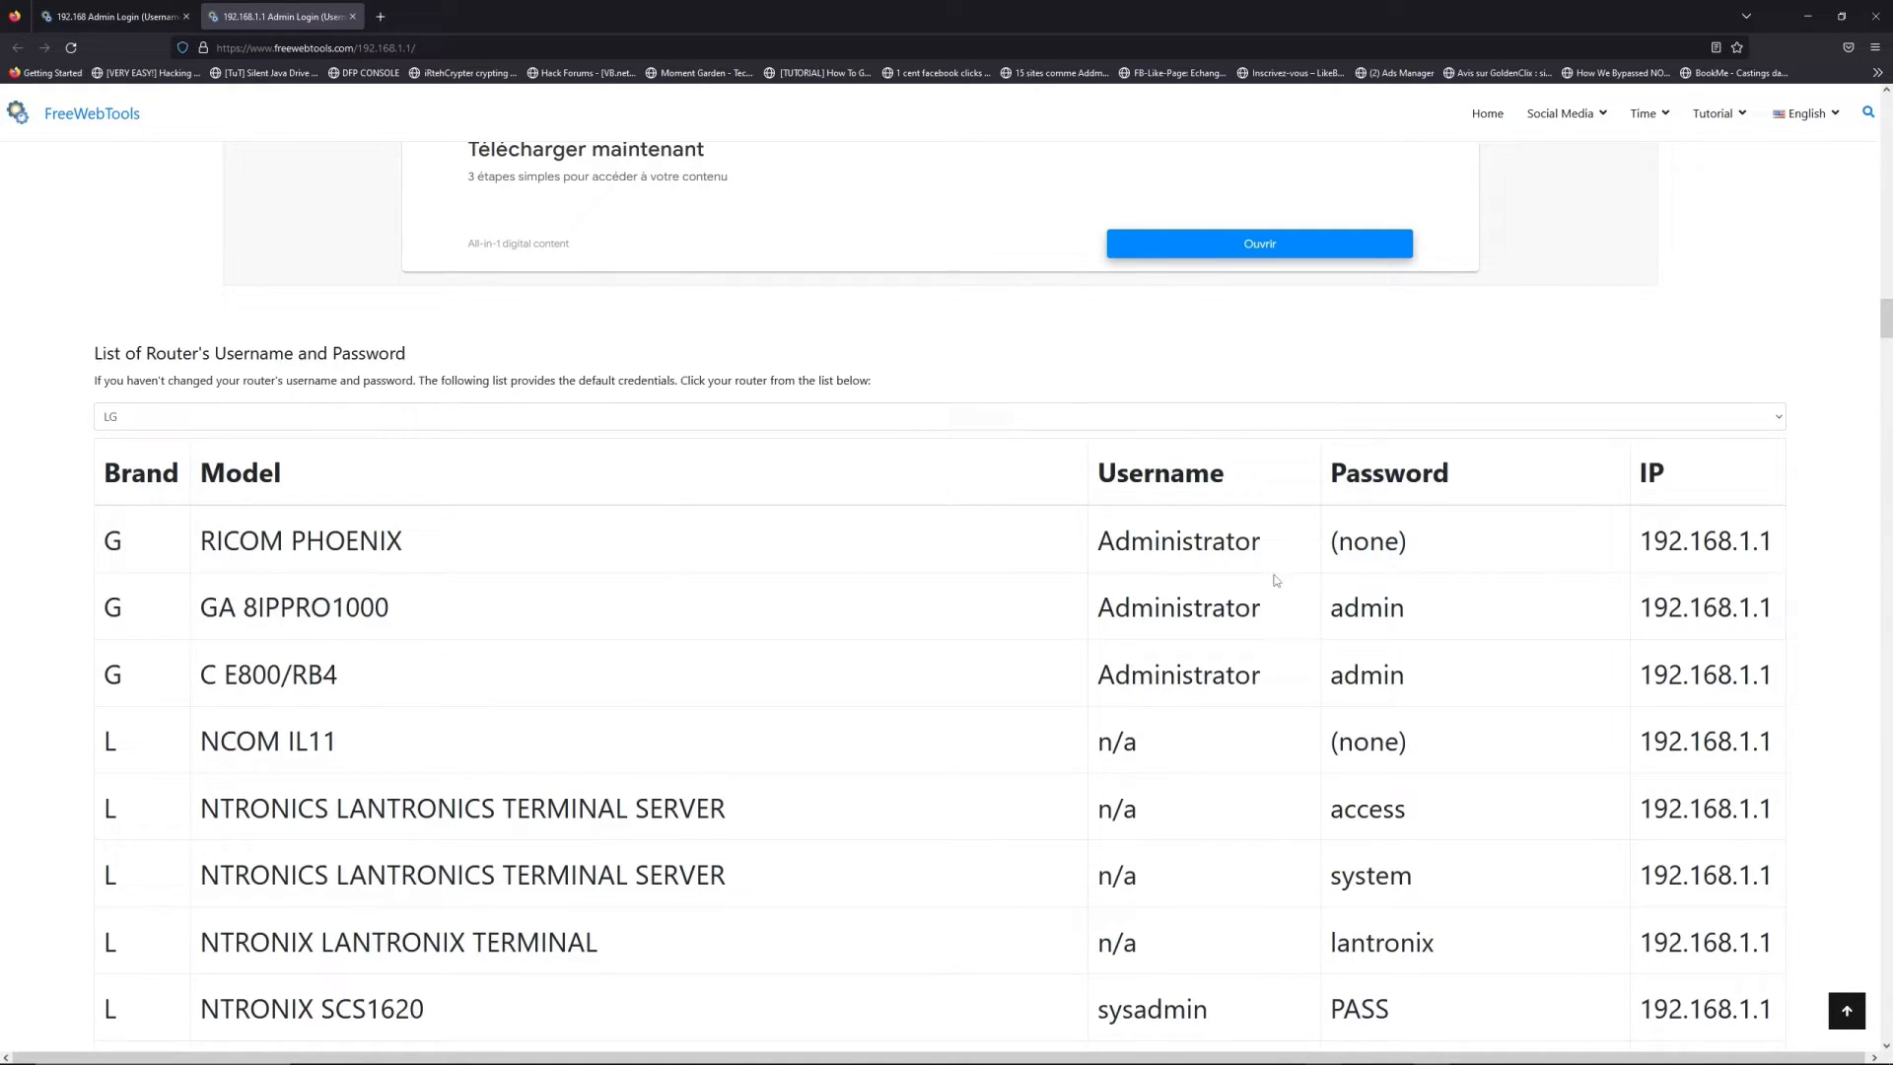
scroll(down, 3)
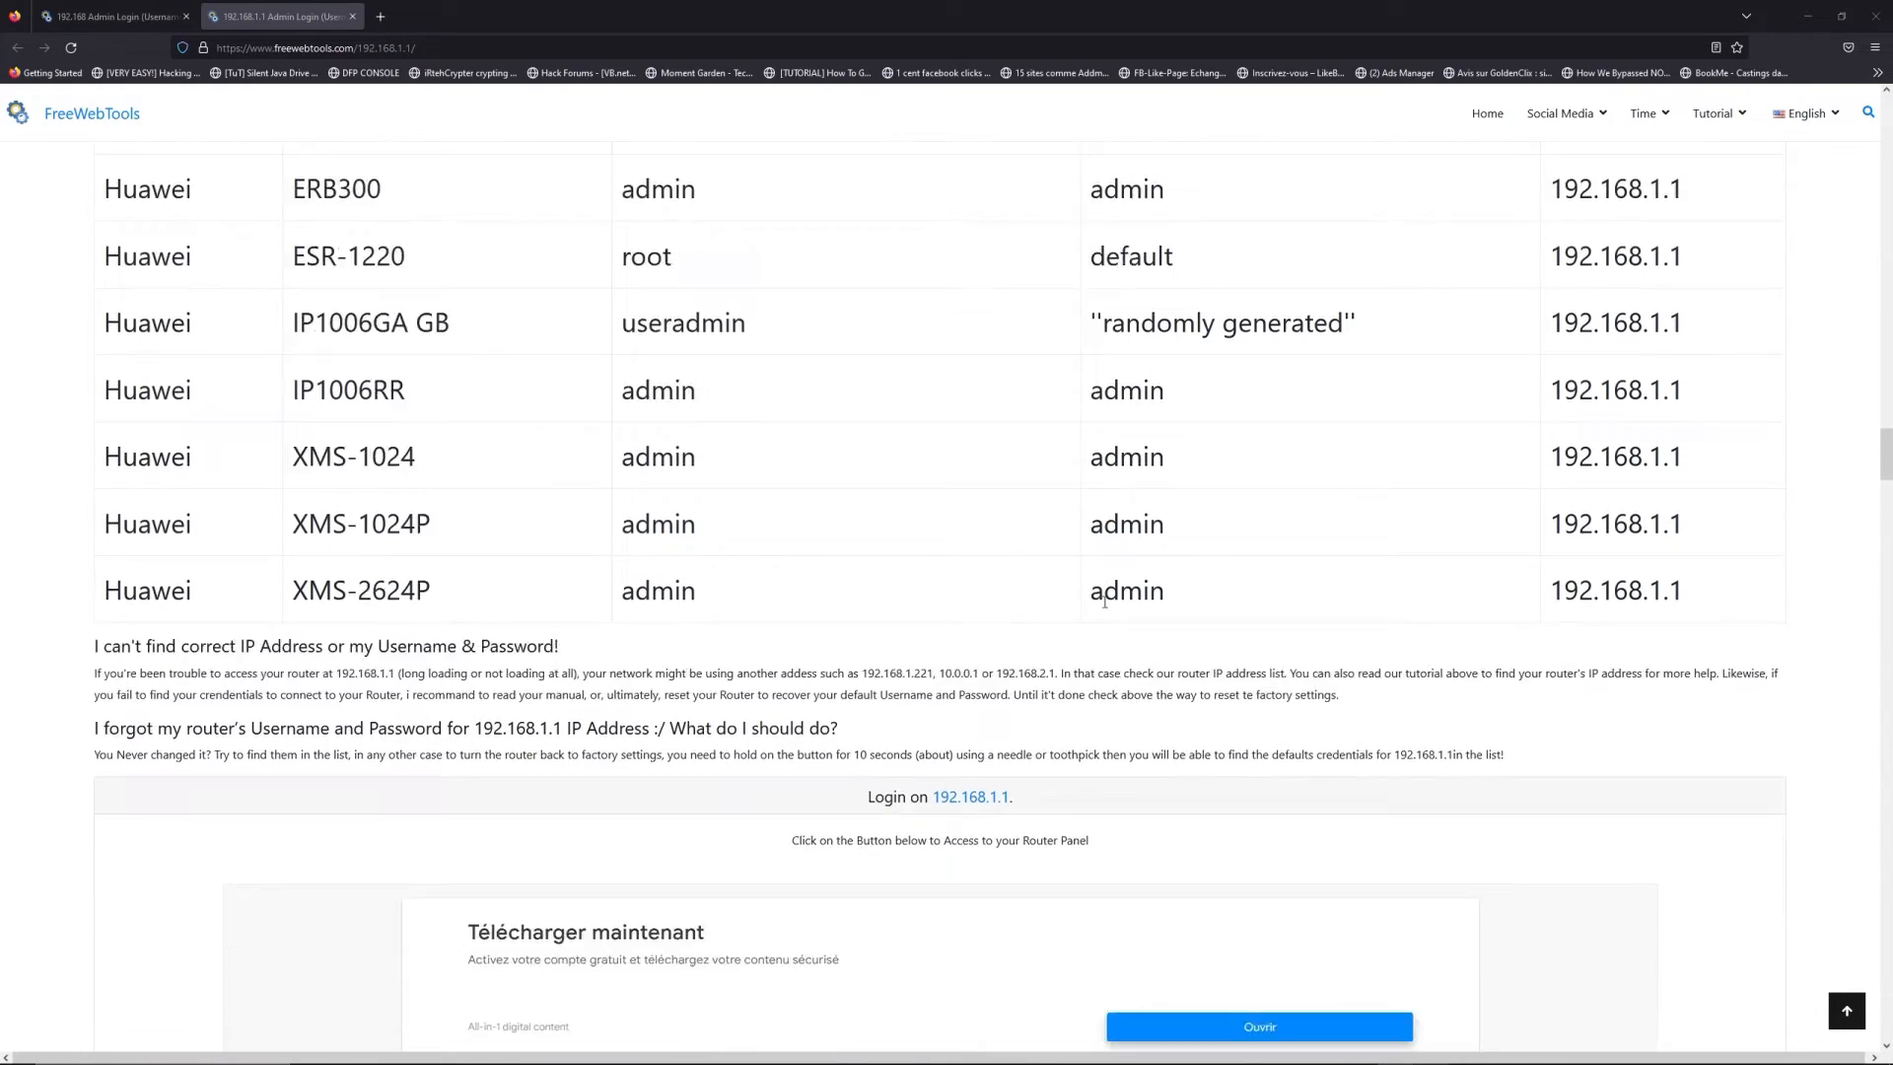
scroll(down, 3)
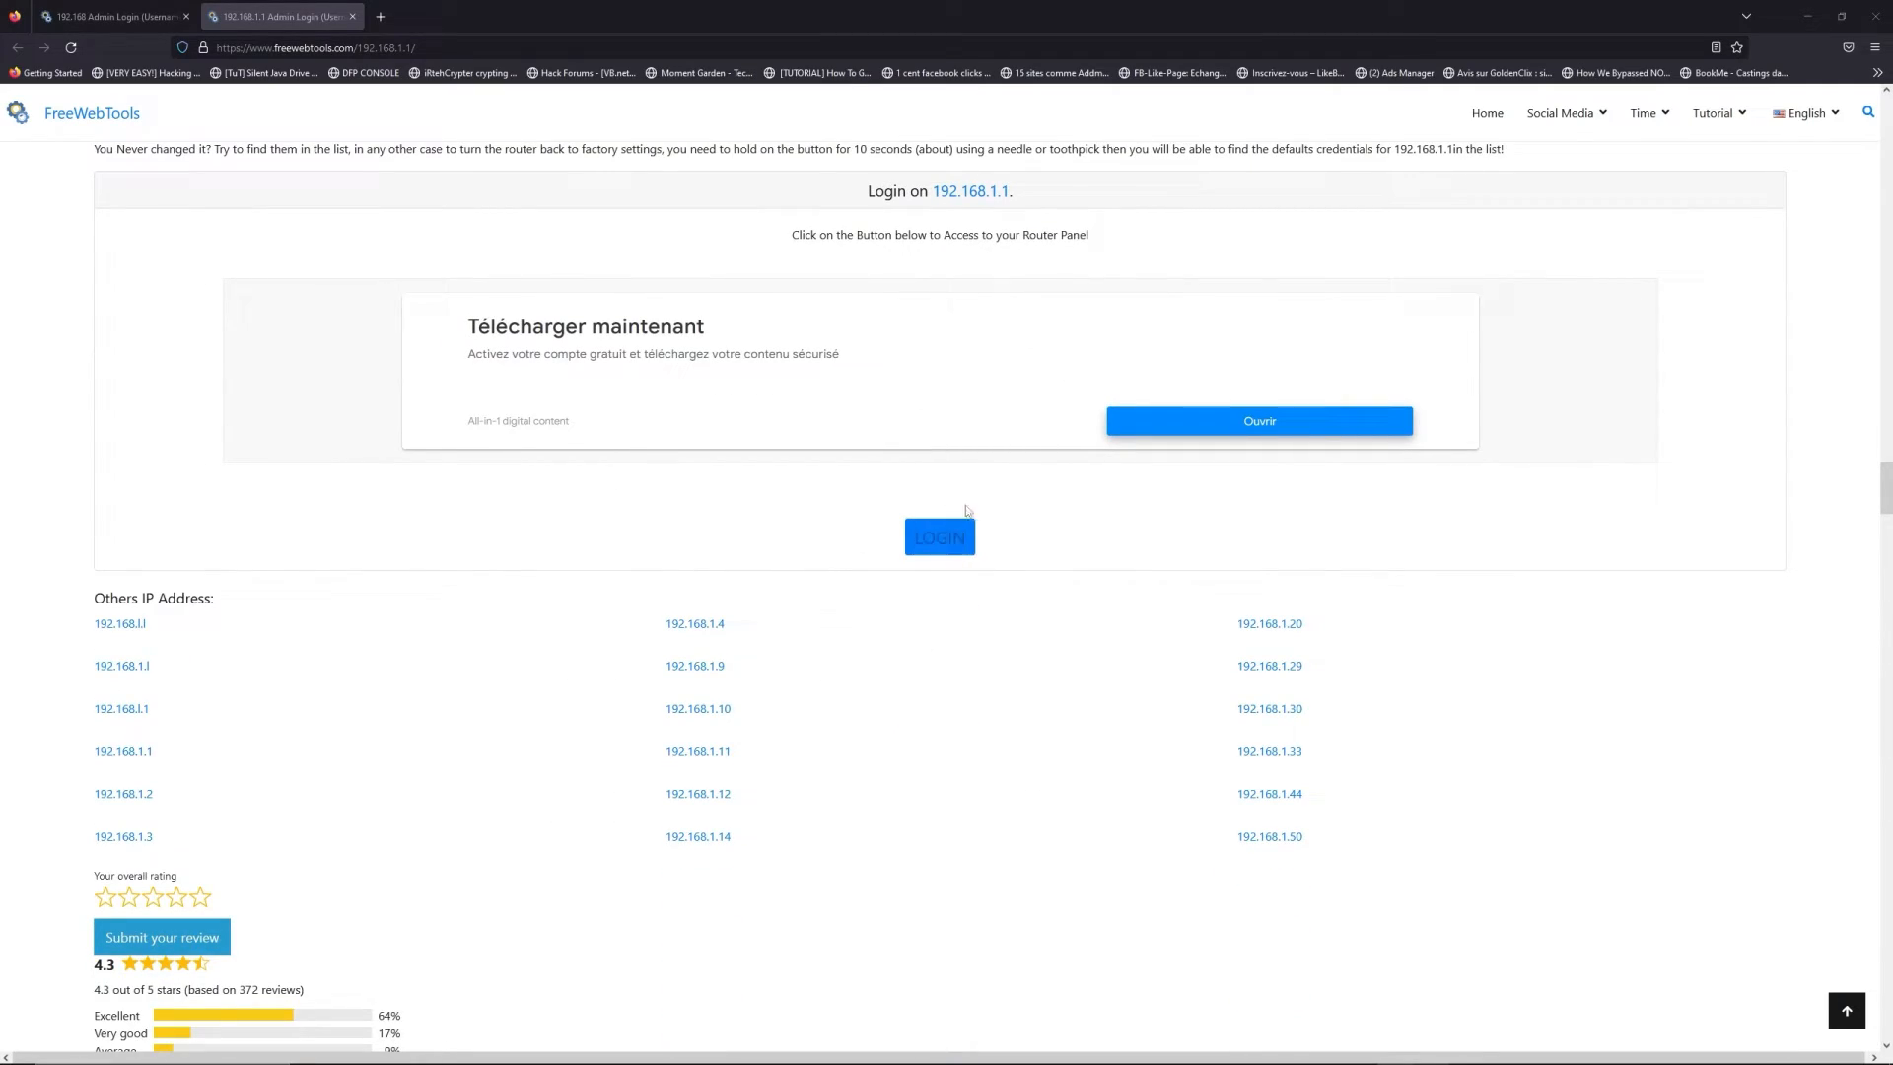
click(939, 536)
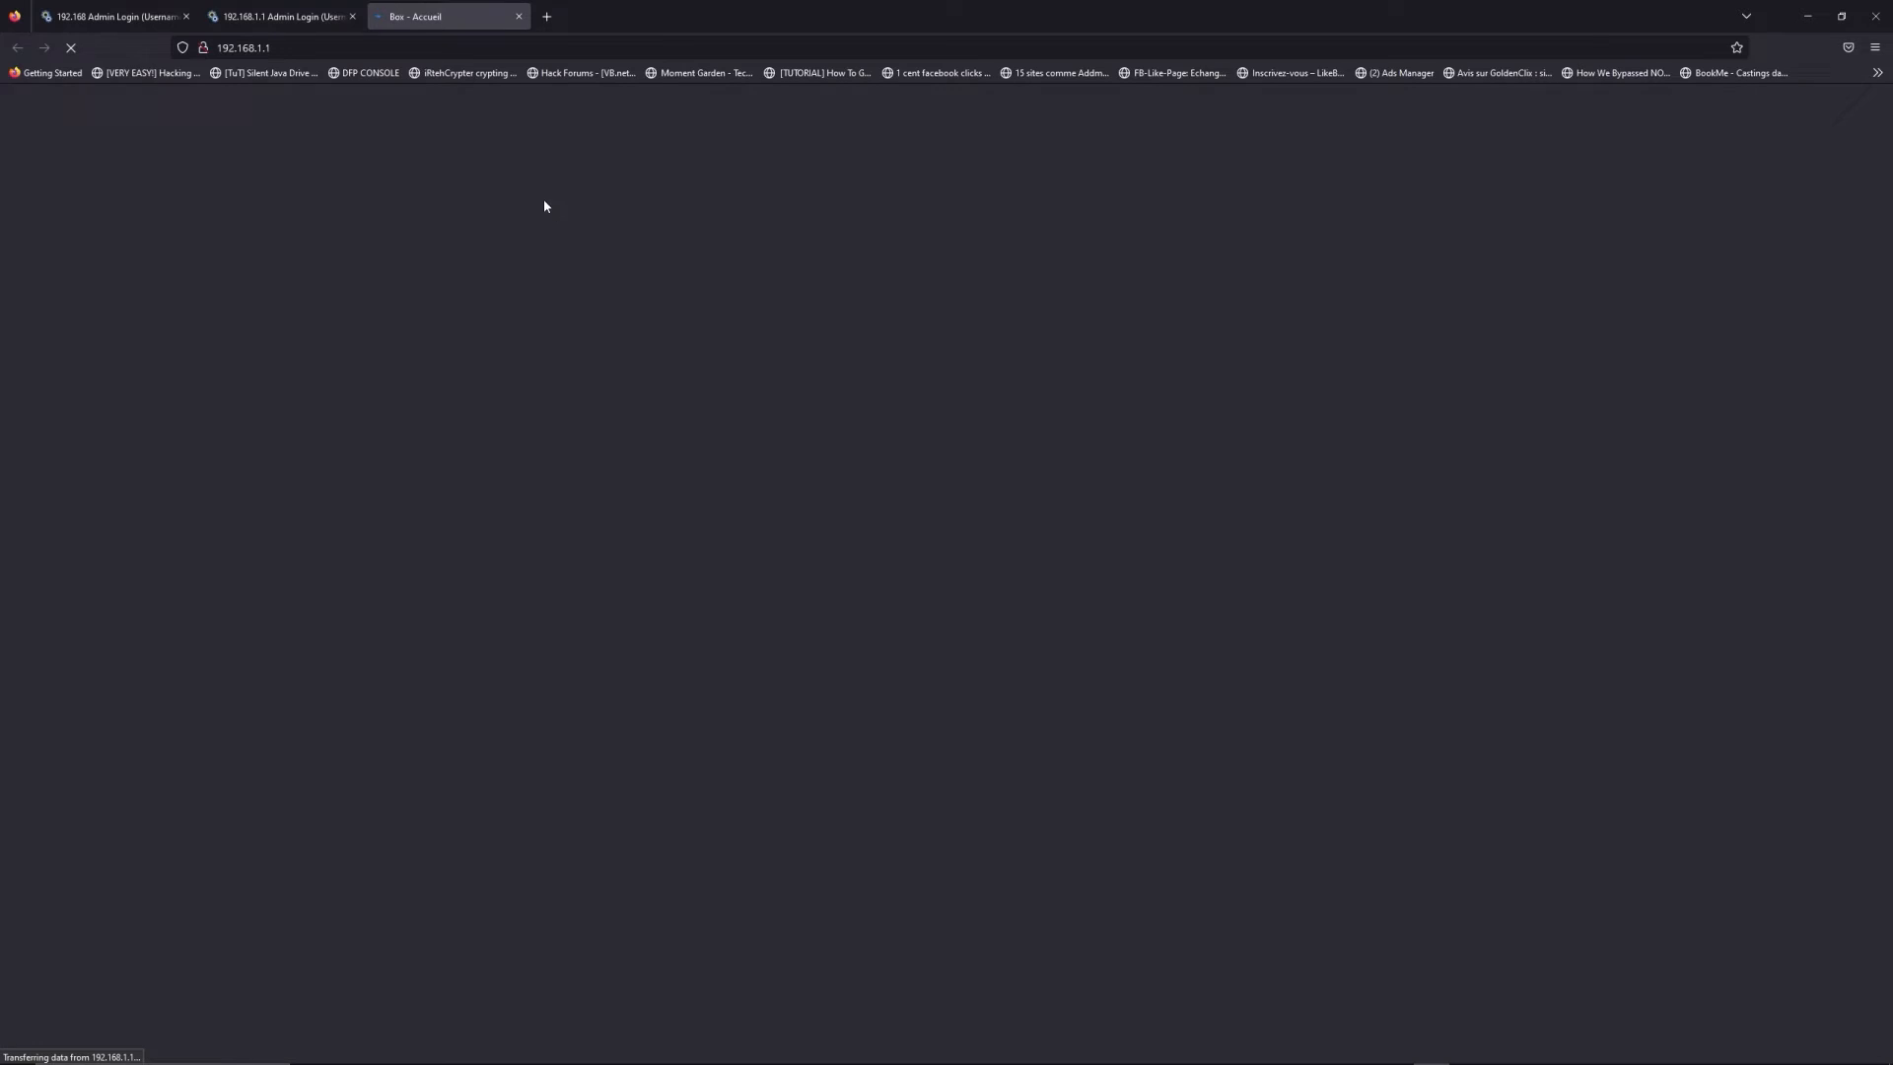